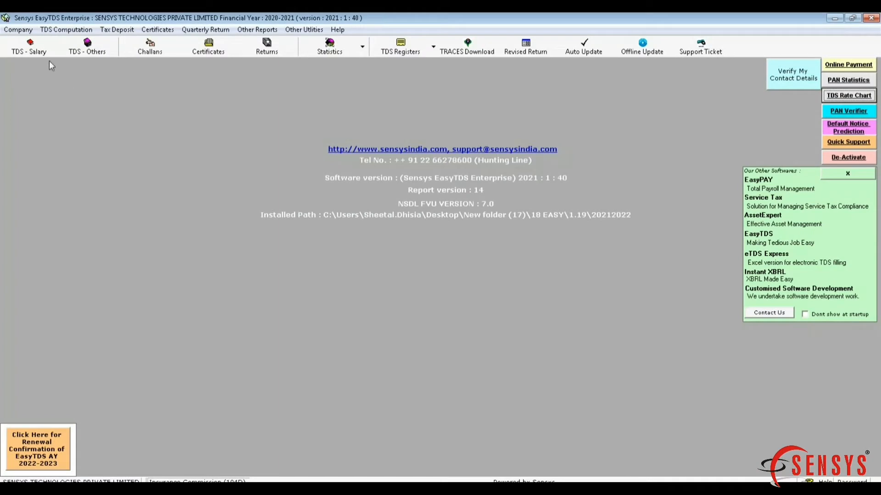
pyautogui.click(28, 47)
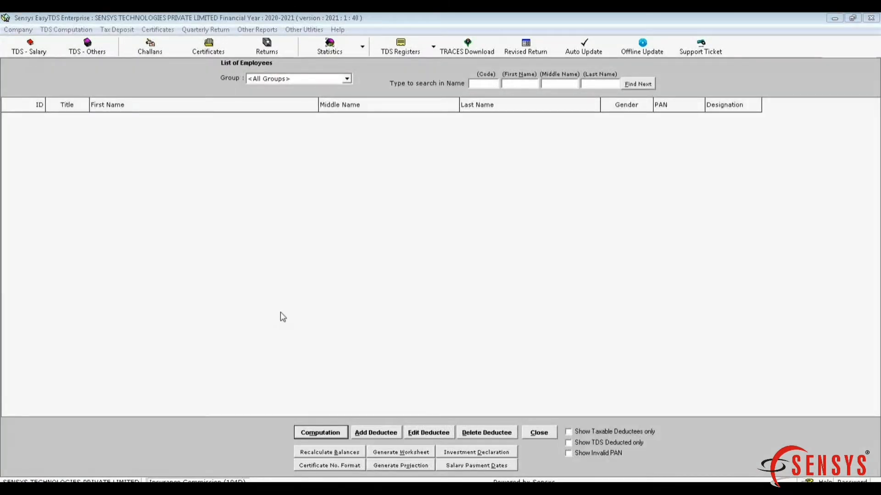
pyautogui.click(376, 432)
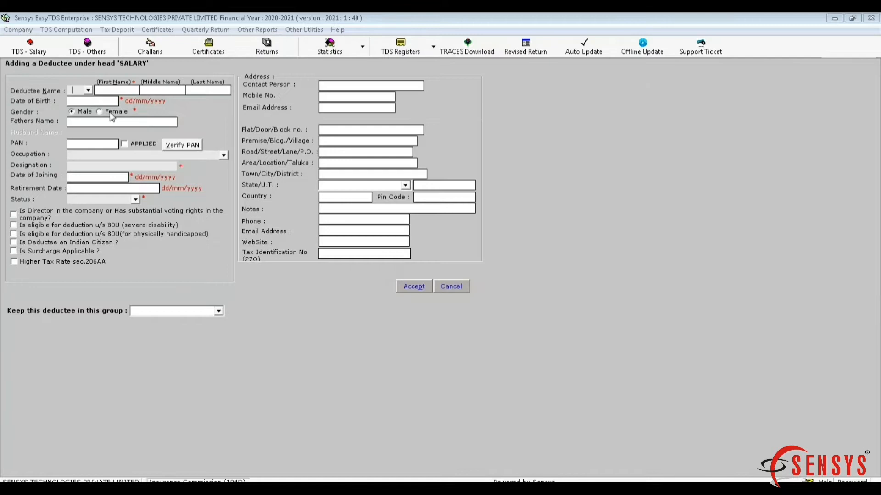
pyautogui.click(88, 90)
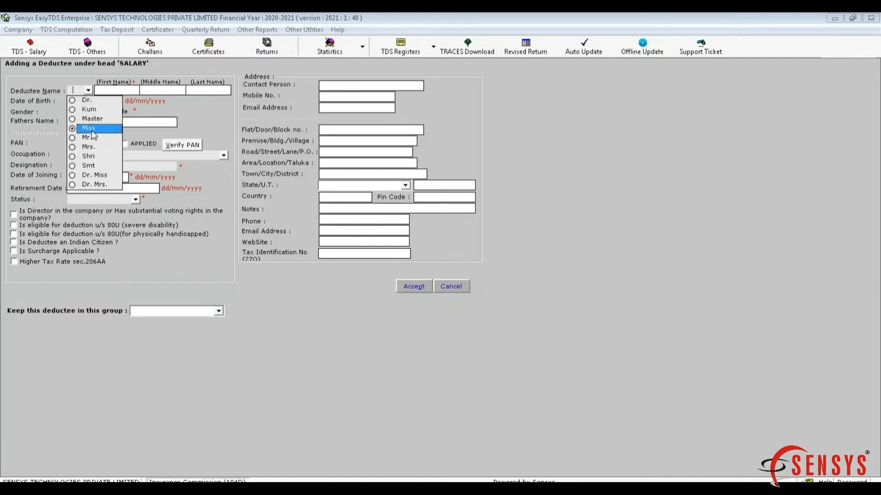
pyautogui.click(88, 128)
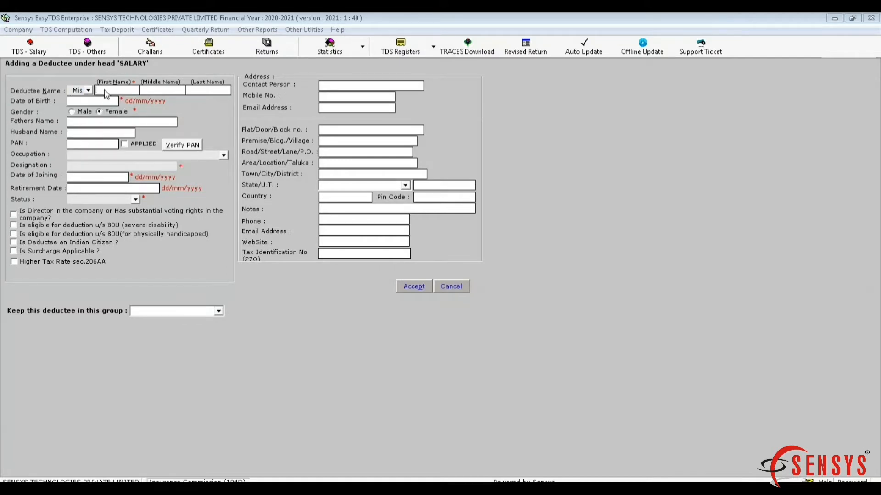
pyautogui.write('0201')
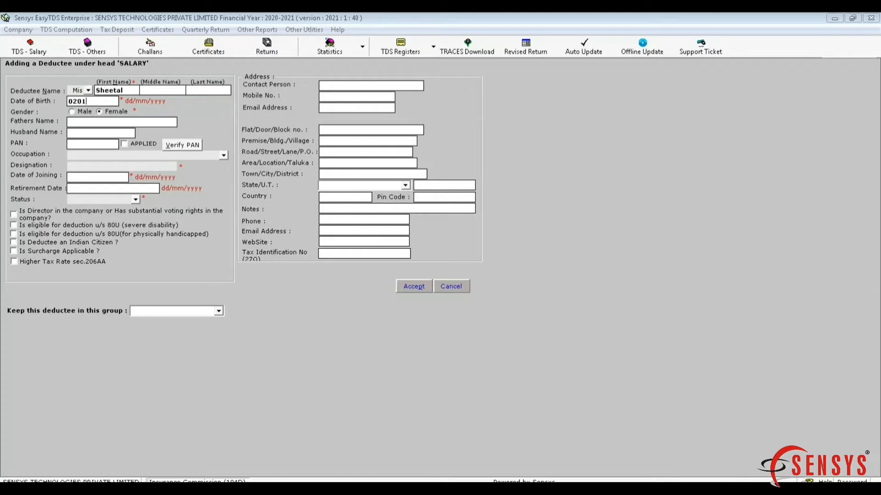
pyautogui.press('Backspace')
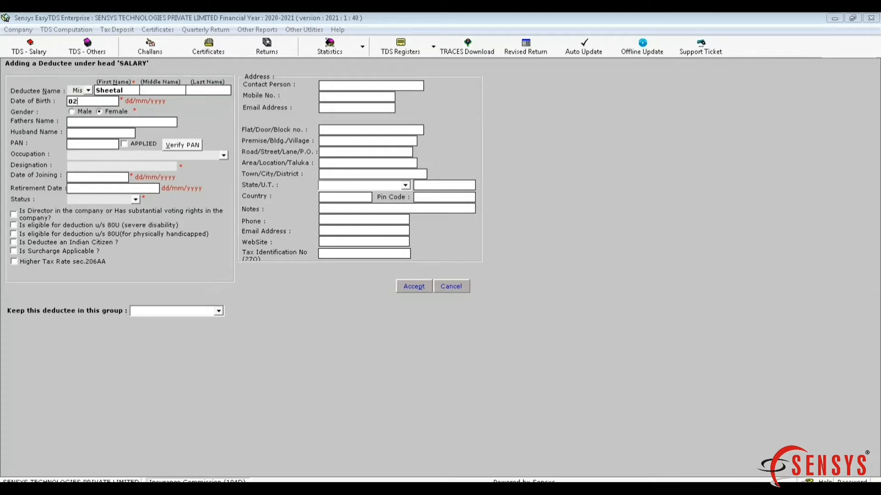
pyautogui.write('BCQPD')
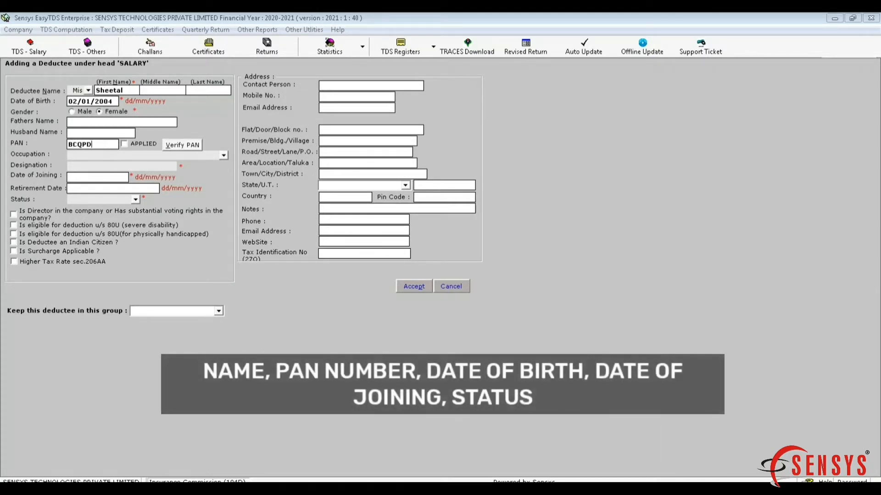
pyautogui.write('02/05/')
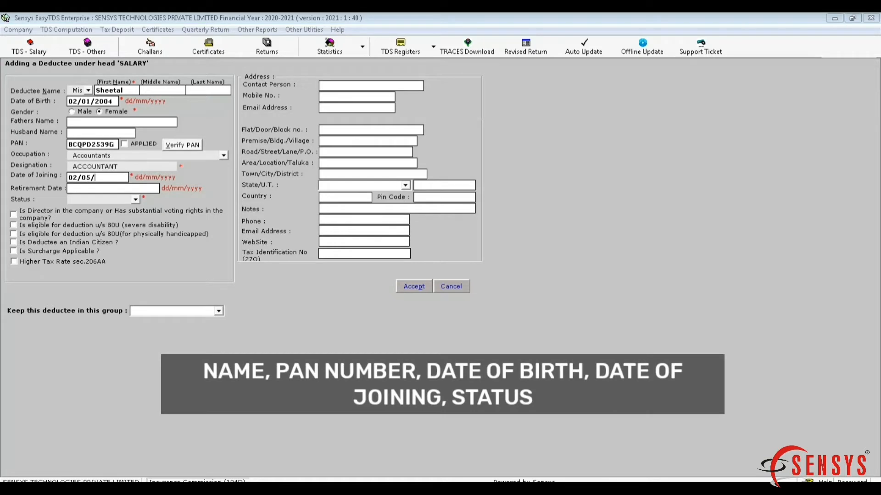
# - Set Sheetal's status to Resident and save the deductee record
pyautogui.click(413, 286)
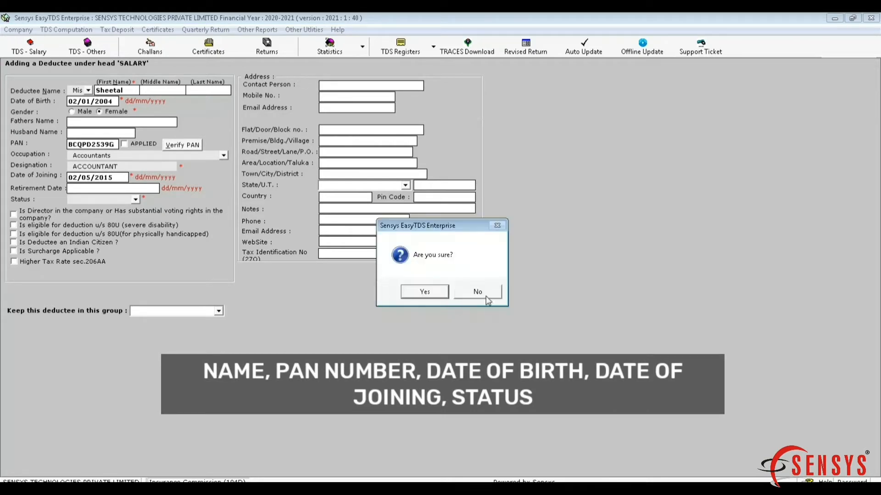
pyautogui.click(476, 292)
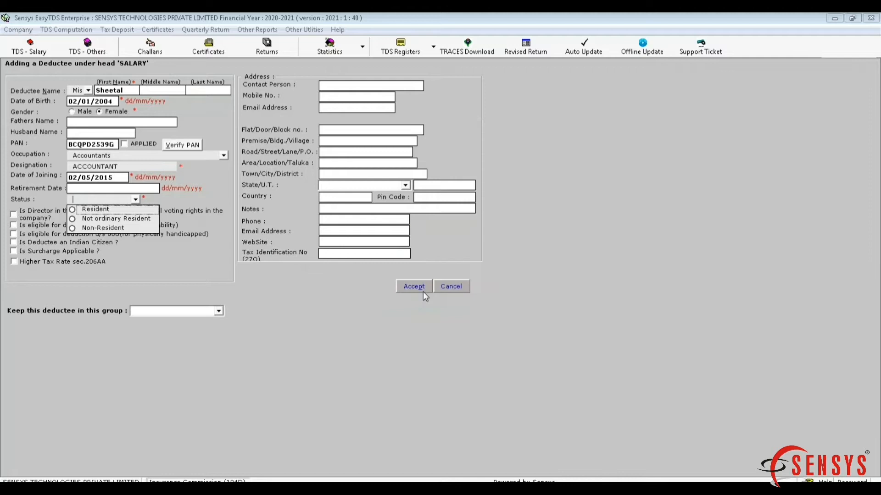
pyautogui.click(95, 209)
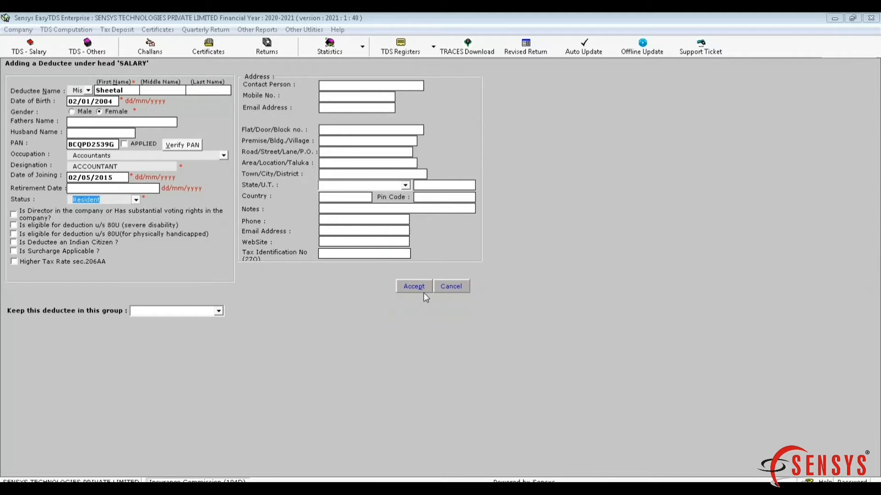
pyautogui.click(413, 285)
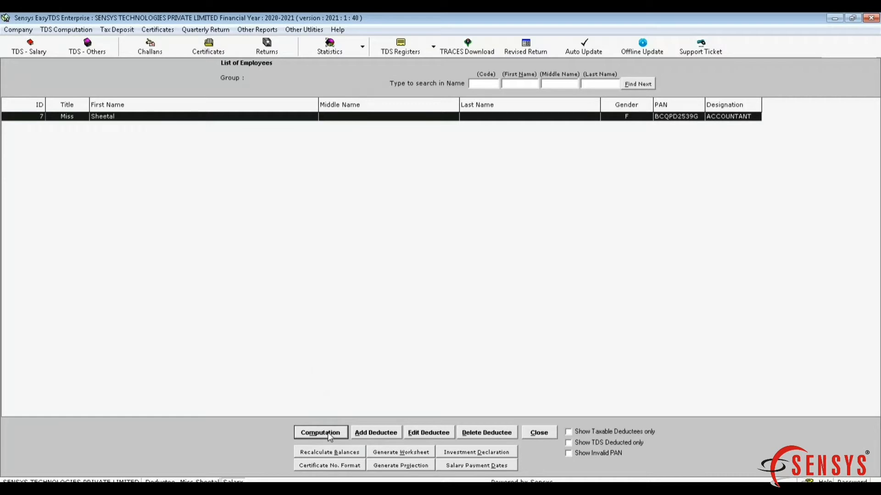
# - Enter Sheetal's monthly HRA totalling 36000 and review the 549432 tax liability
pyautogui.click(320, 432)
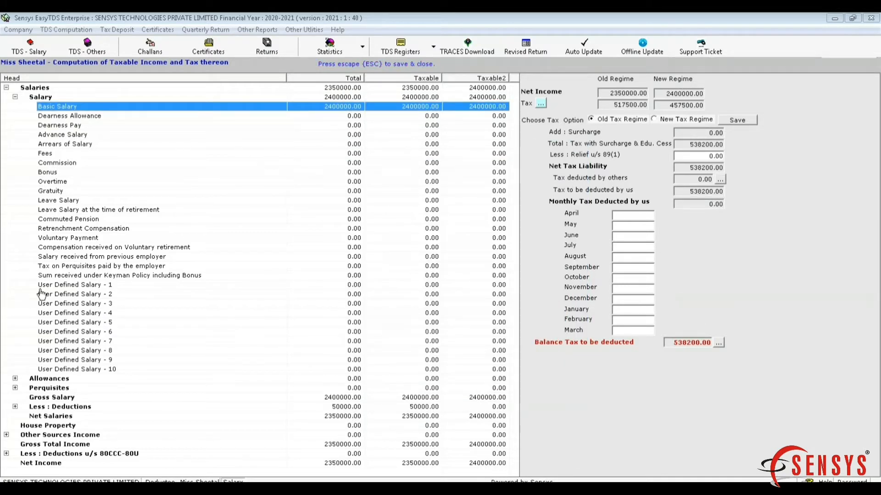
pyautogui.doubleClick(50, 191)
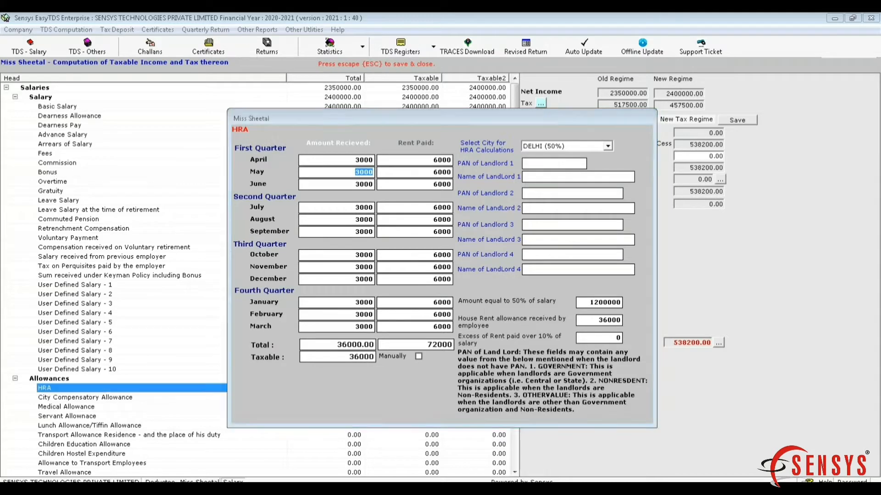
pyautogui.press('escape')
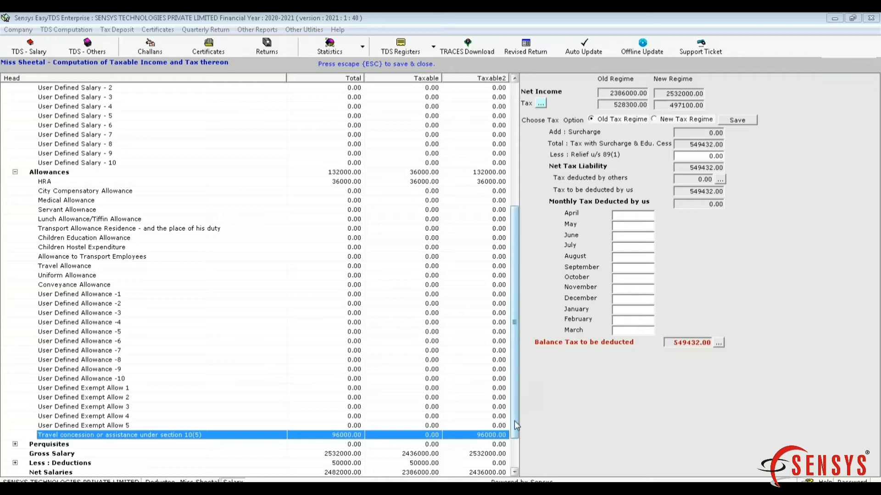
pyautogui.scroll(-3)
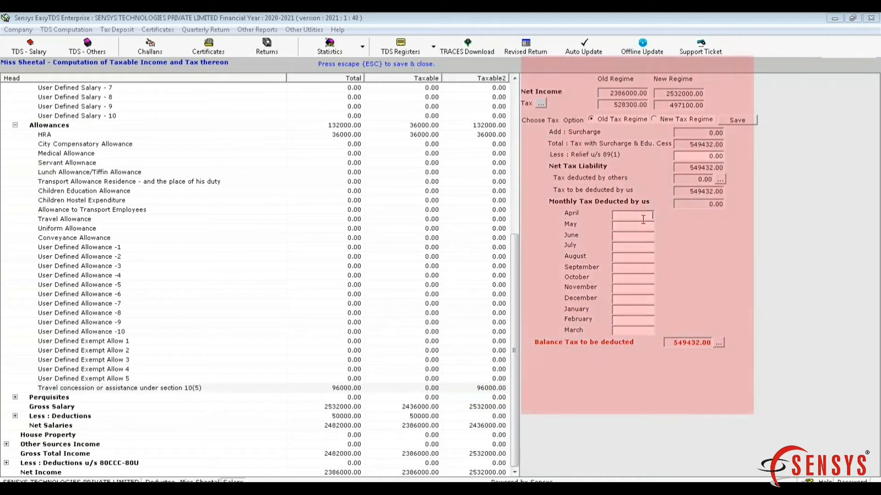
pyautogui.write('3000')
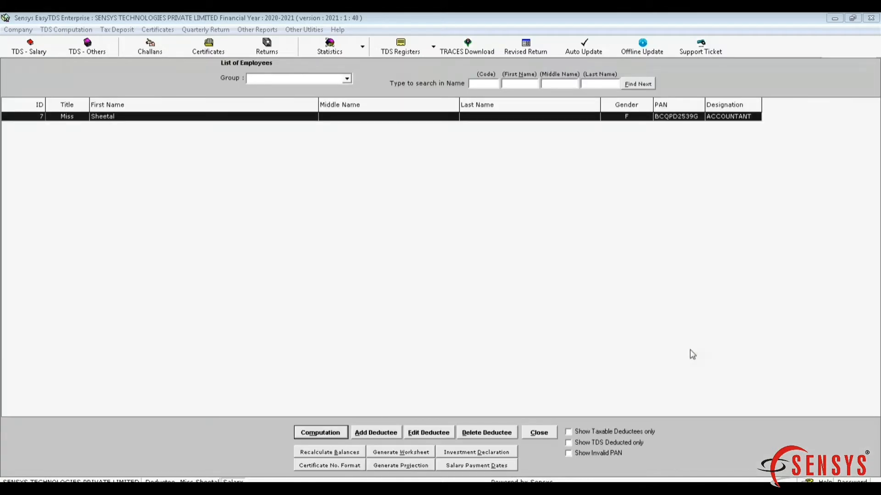
pyautogui.moveTo(152, 67)
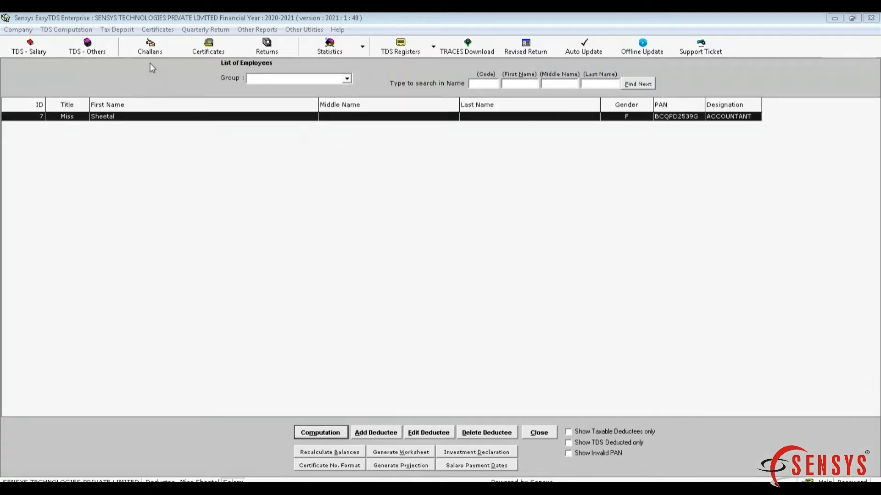
# - Record a 30009 Salary (192) challan dated 02/05/2020, minor head 200, HDFC, serial 12345
pyautogui.click(150, 46)
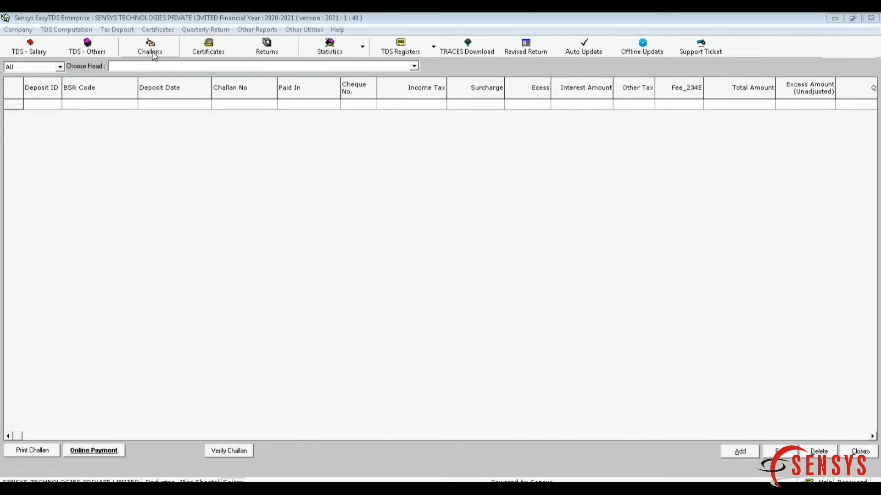
pyautogui.click(414, 66)
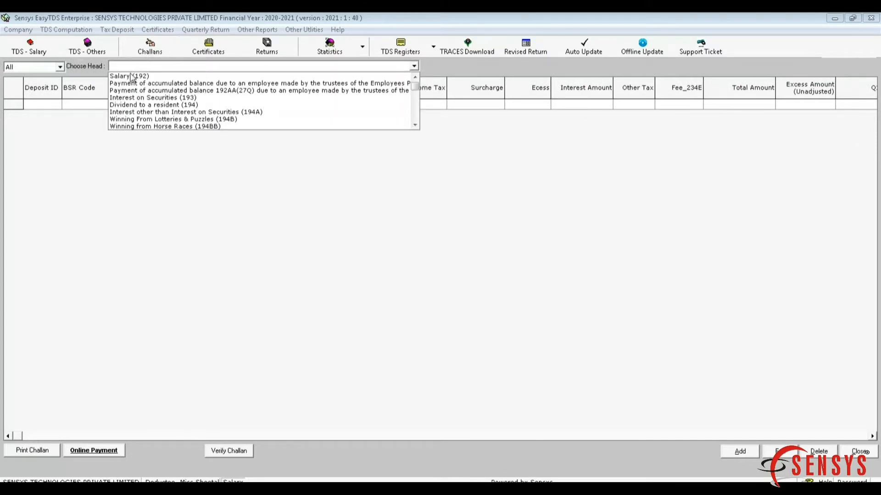
pyautogui.click(128, 76)
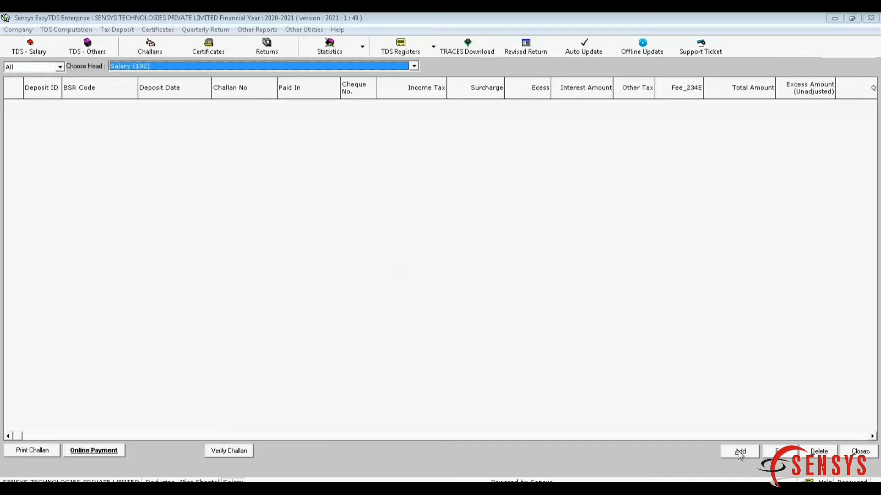
pyautogui.click(738, 451)
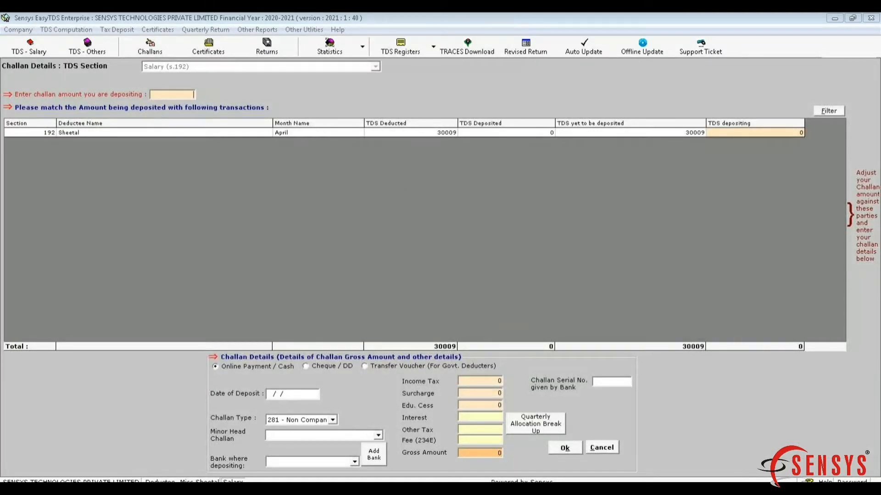
pyautogui.write('30009')
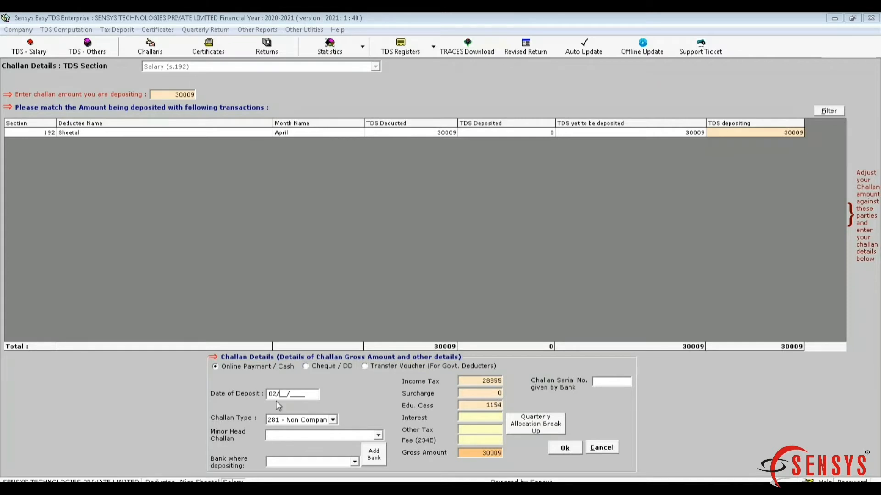
pyautogui.write('05/2020')
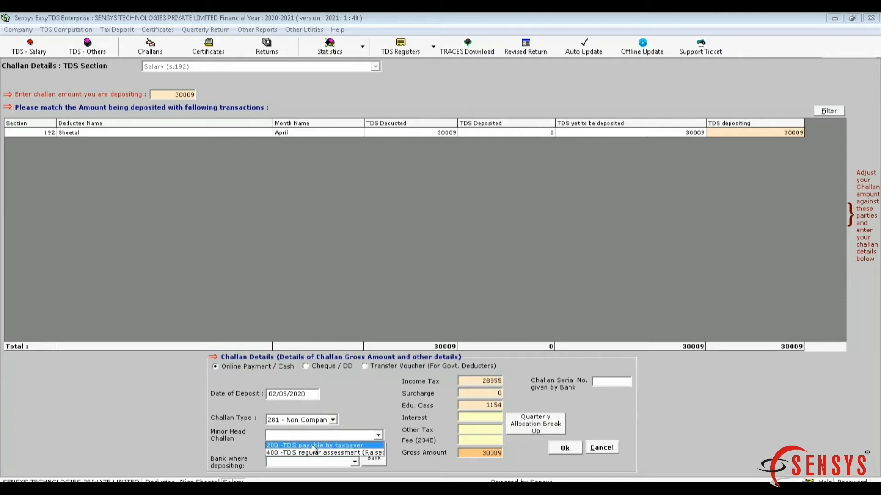
pyautogui.click(316, 445)
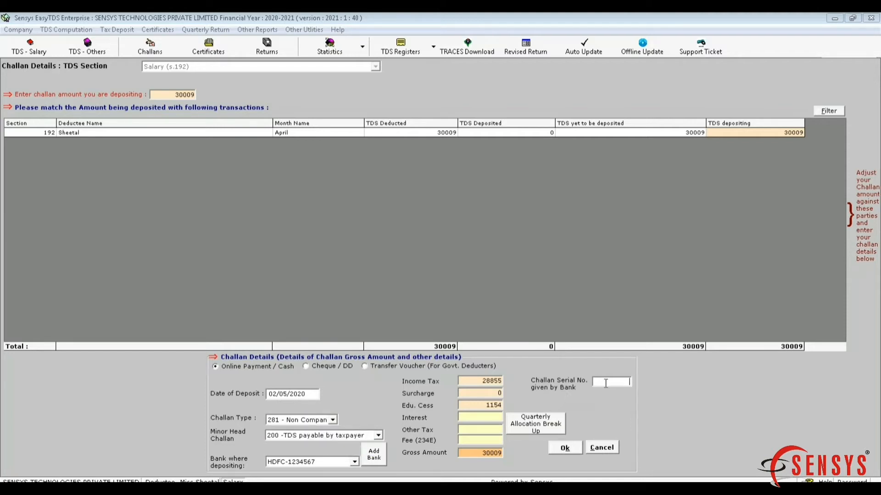
pyautogui.write('12345')
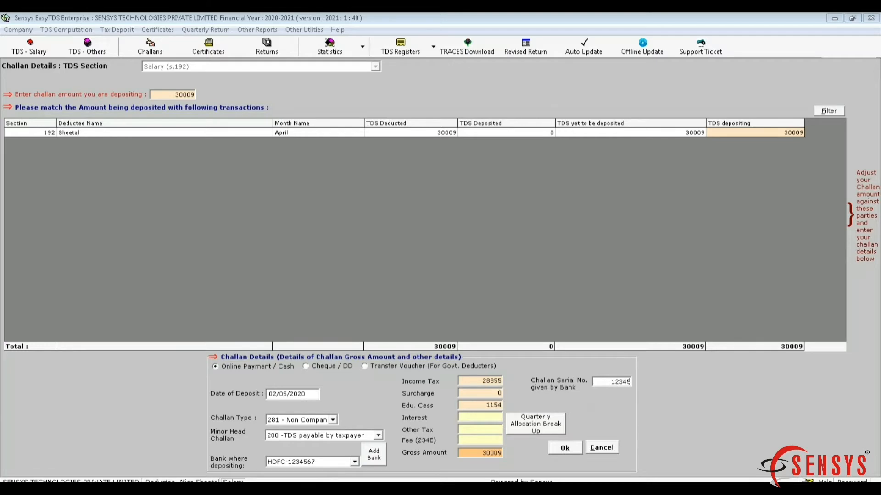
pyautogui.click(564, 448)
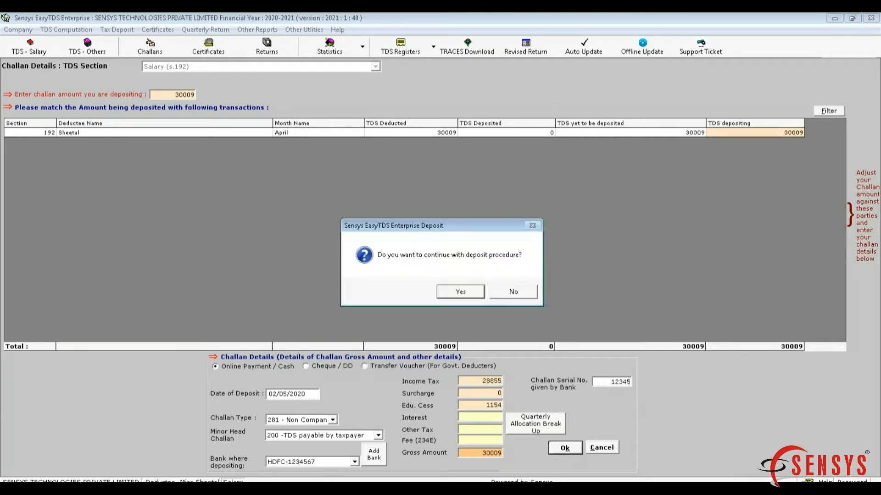
pyautogui.click(460, 292)
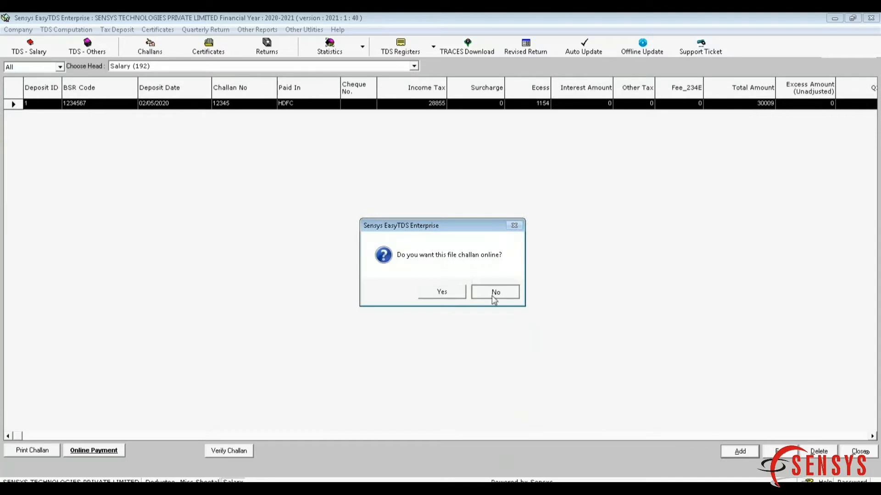
# - Decline online challan filing and start the Quarter 1 Form 24Q electronic return
pyautogui.click(495, 291)
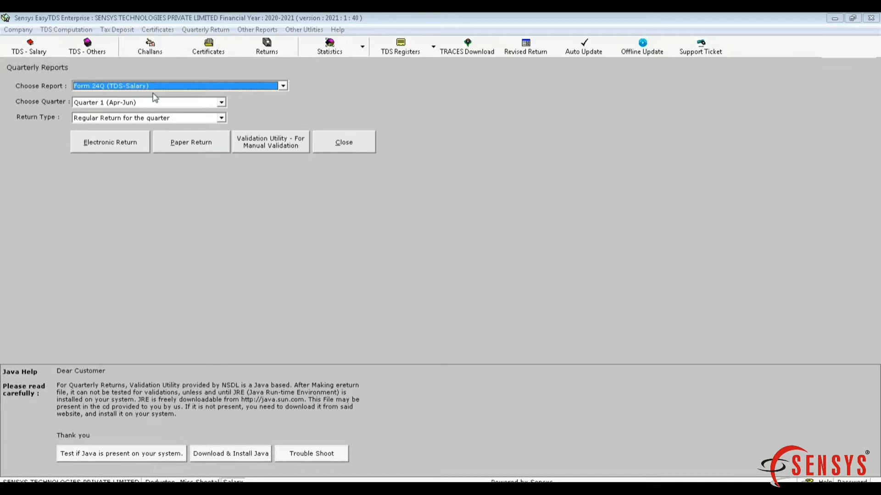
pyautogui.moveTo(123, 105)
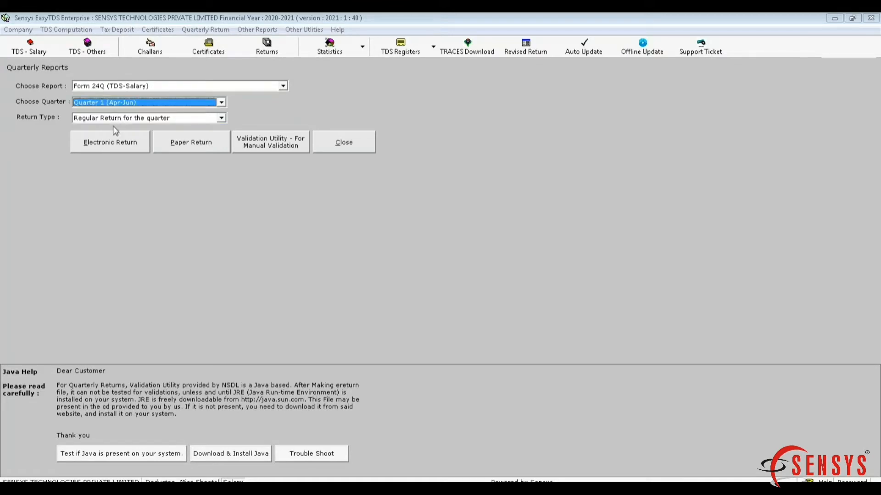
pyautogui.click(109, 142)
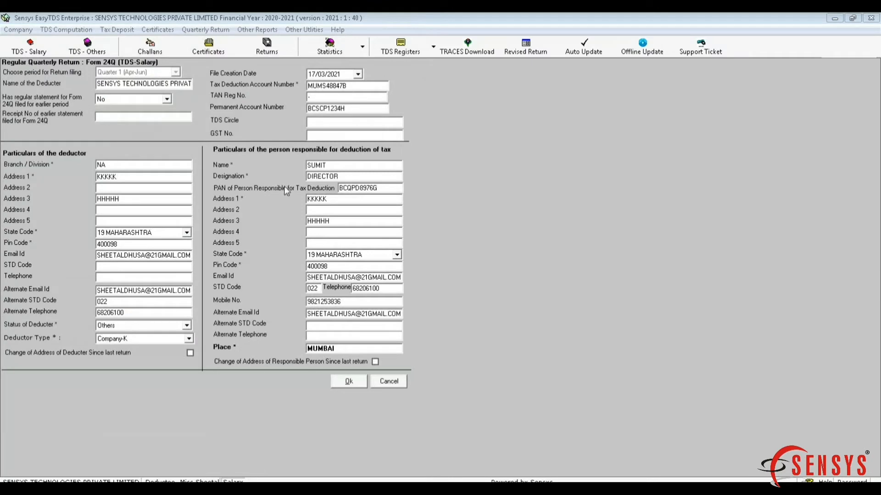
pyautogui.moveTo(334, 317)
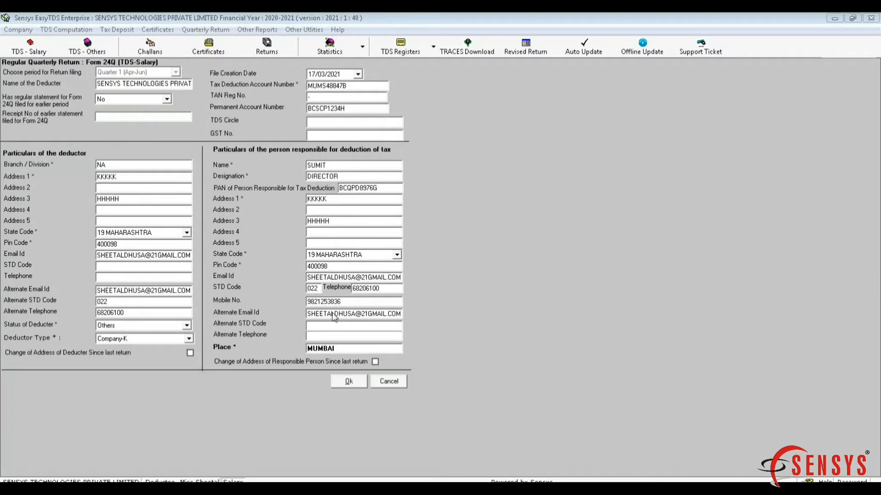
pyautogui.click(348, 381)
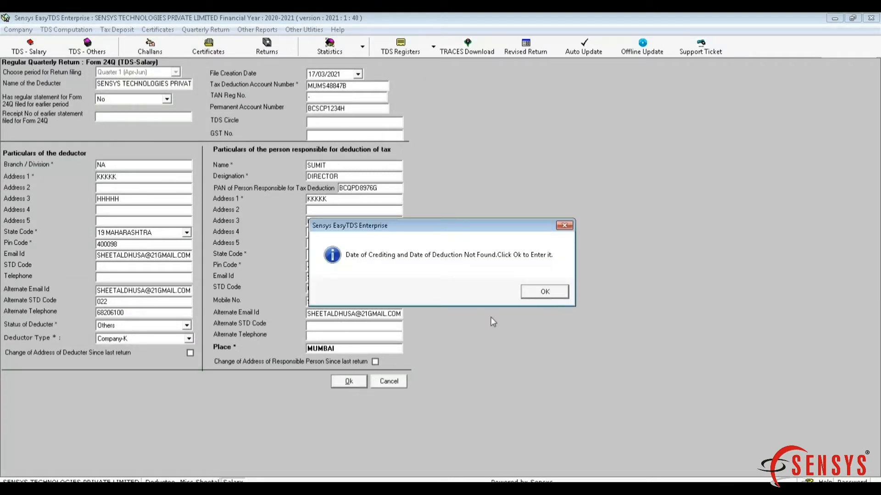
pyautogui.click(543, 290)
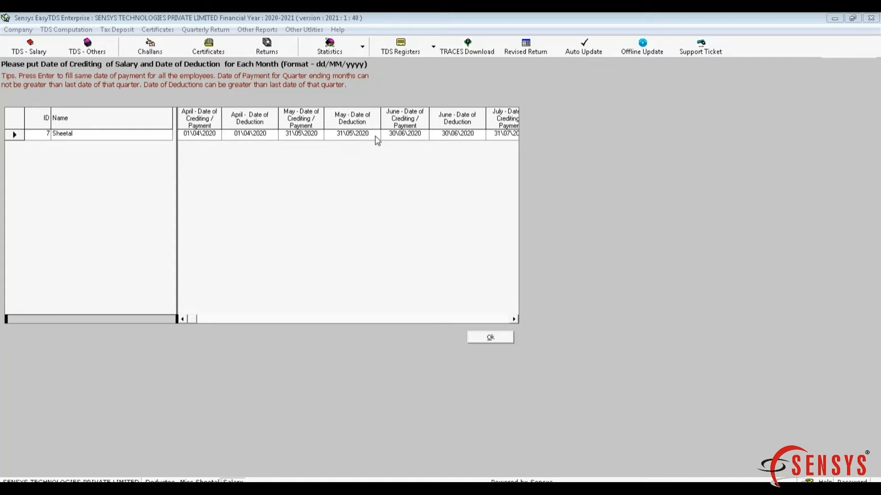
# - Review and accept the monthly salary crediting and deduction dates
pyautogui.click(457, 133)
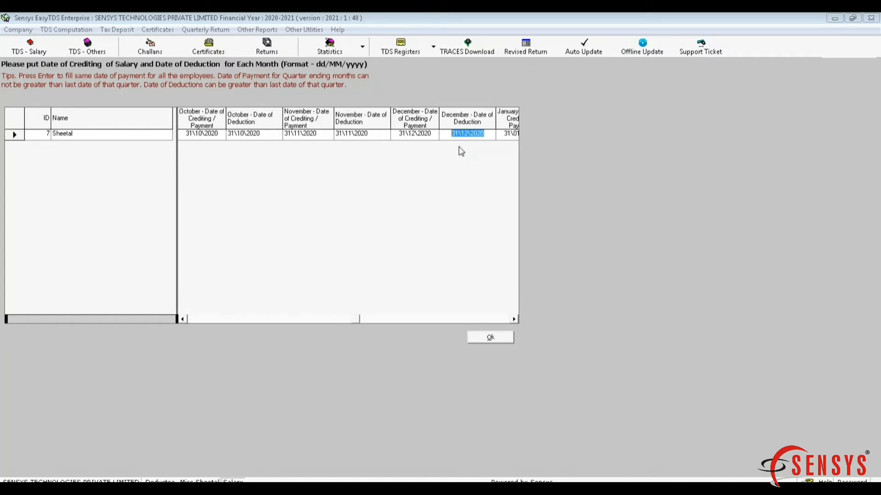
pyautogui.hscroll(3)
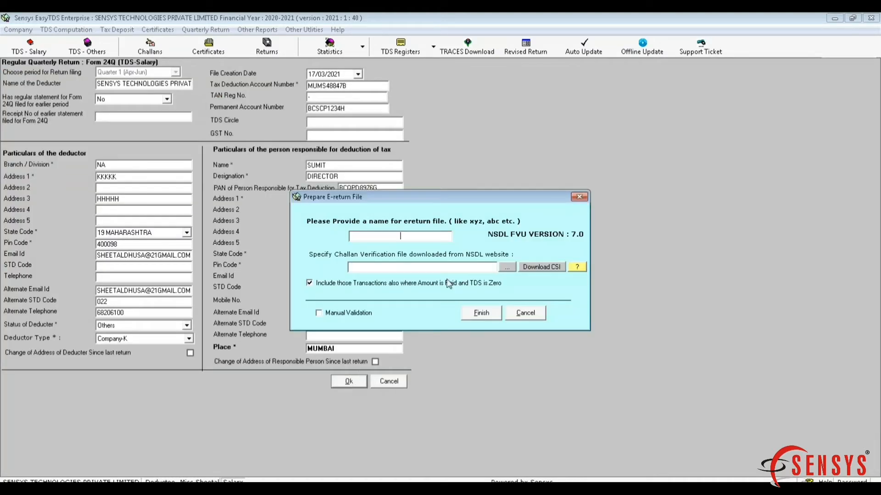
pyautogui.write('24Q')
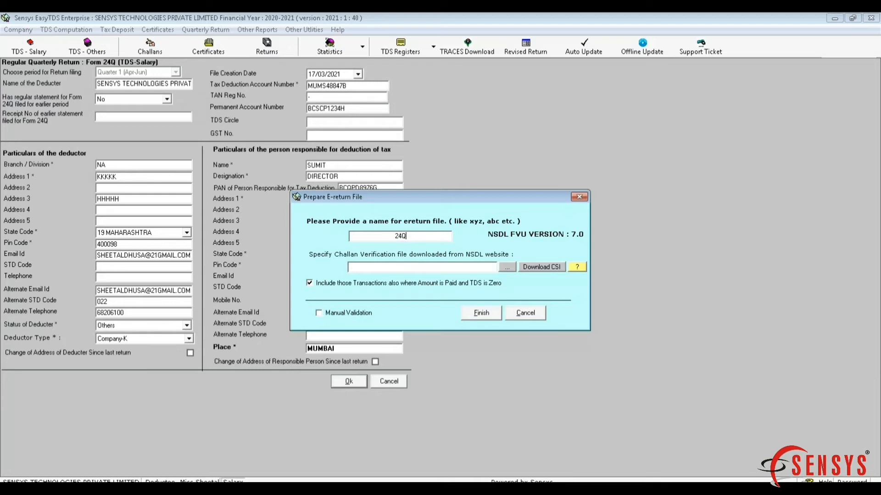
pyautogui.click(506, 267)
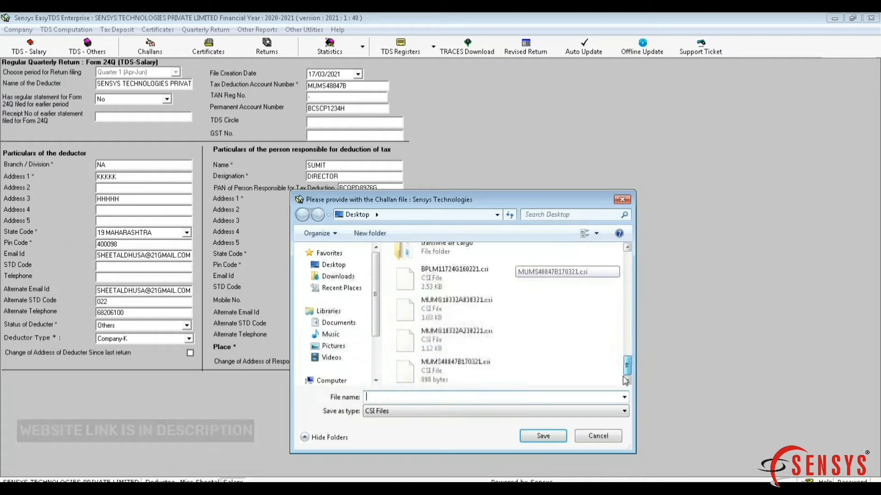
pyautogui.click(456, 362)
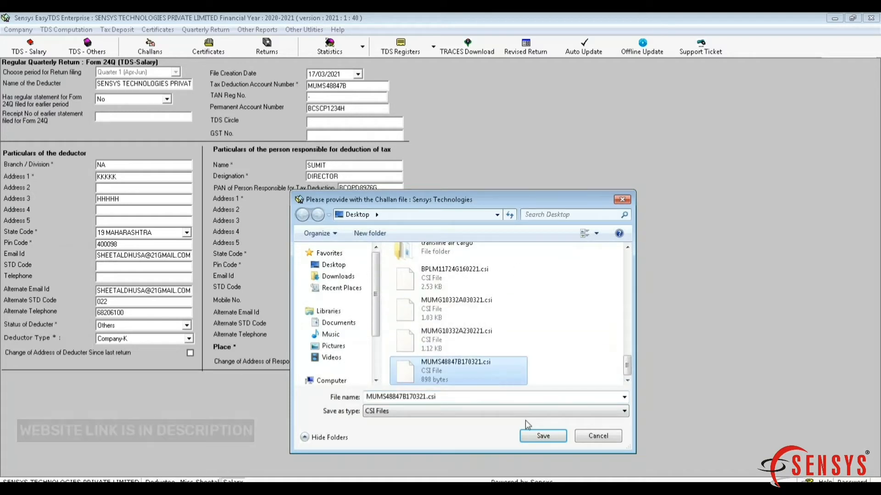
pyautogui.click(541, 436)
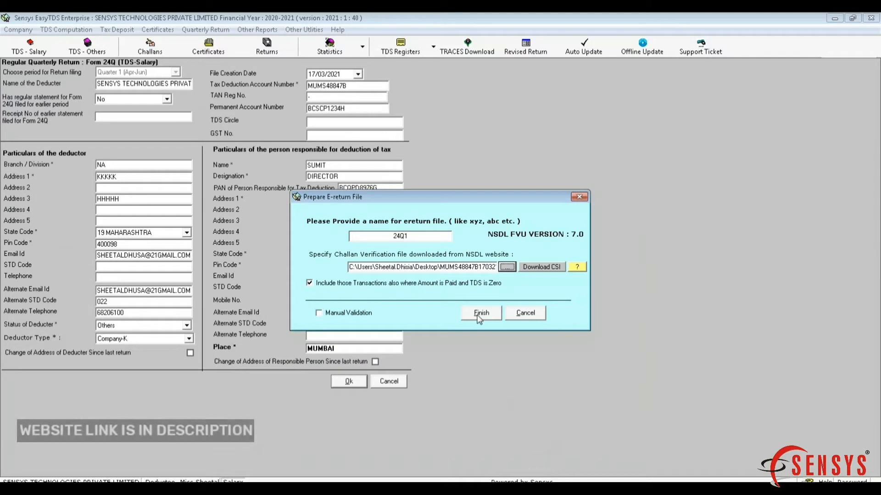
pyautogui.click(480, 313)
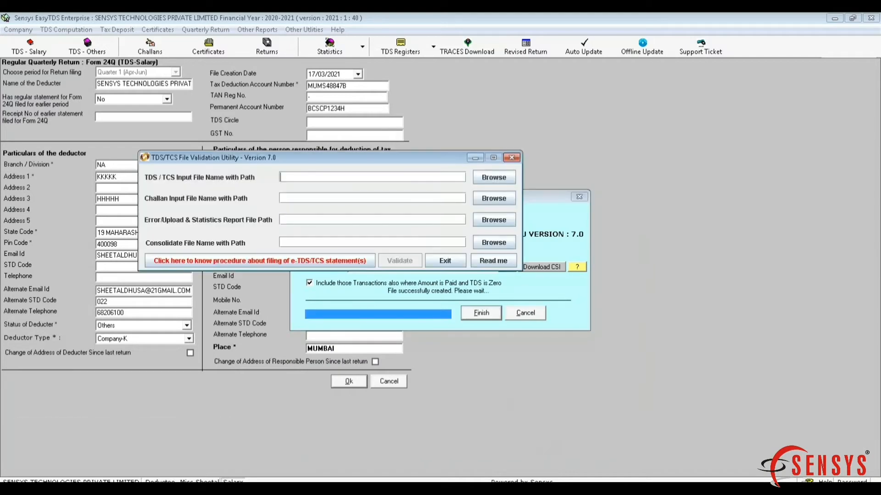
pyautogui.click(399, 260)
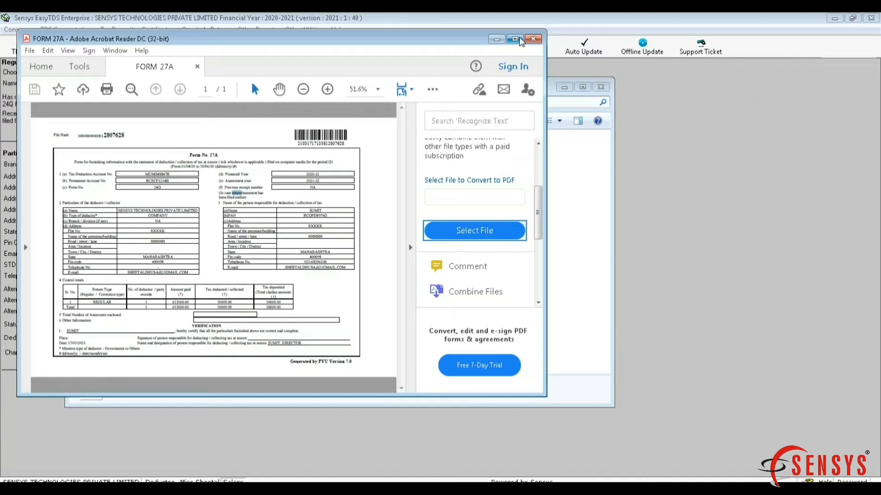
# - Maximize Acrobat and scroll through the Form 27A control totals
pyautogui.click(515, 38)
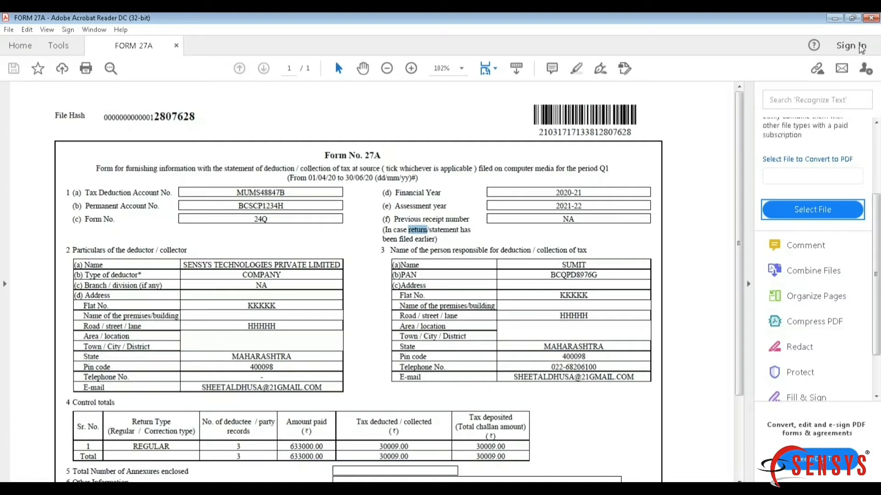
pyautogui.scroll(-3)
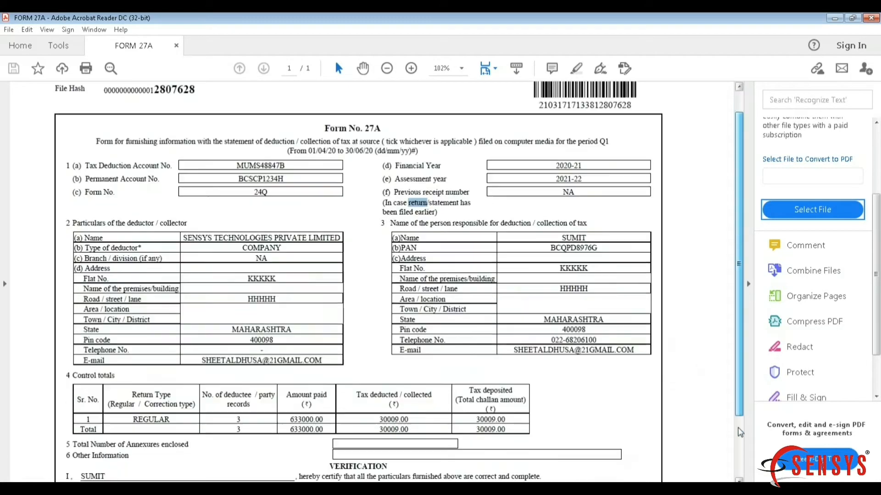
pyautogui.scroll(-3)
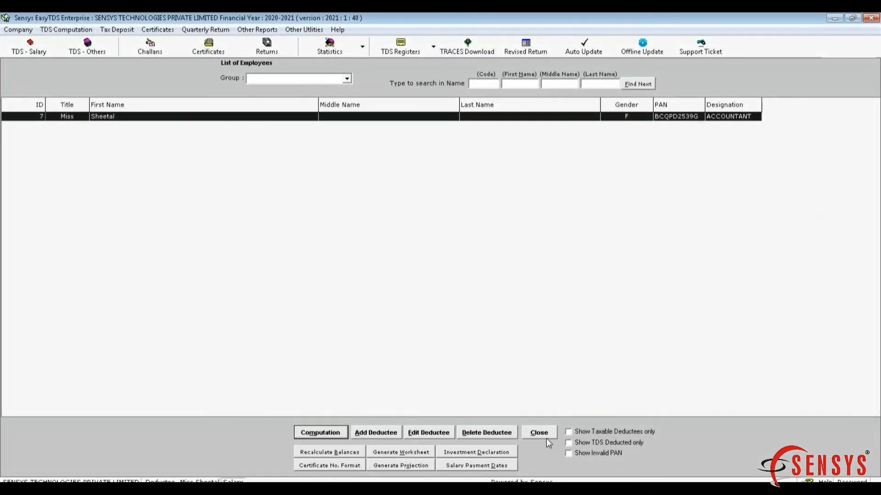
# - Add individual deductee SHEETAL with her PAN under Insurance Commission (194D)
pyautogui.click(538, 433)
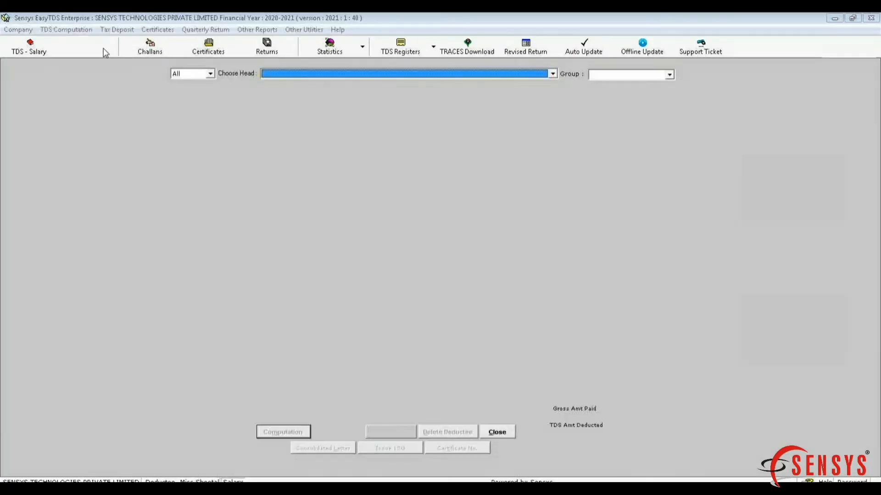
pyautogui.click(87, 46)
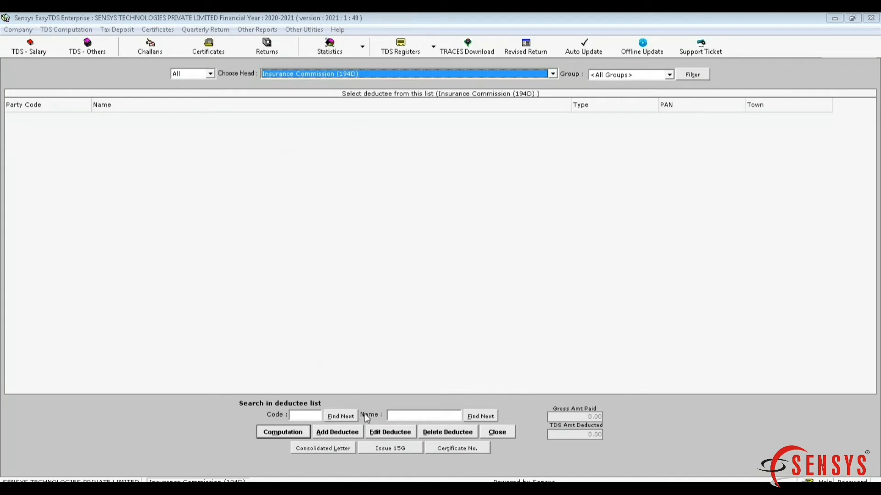
pyautogui.click(336, 432)
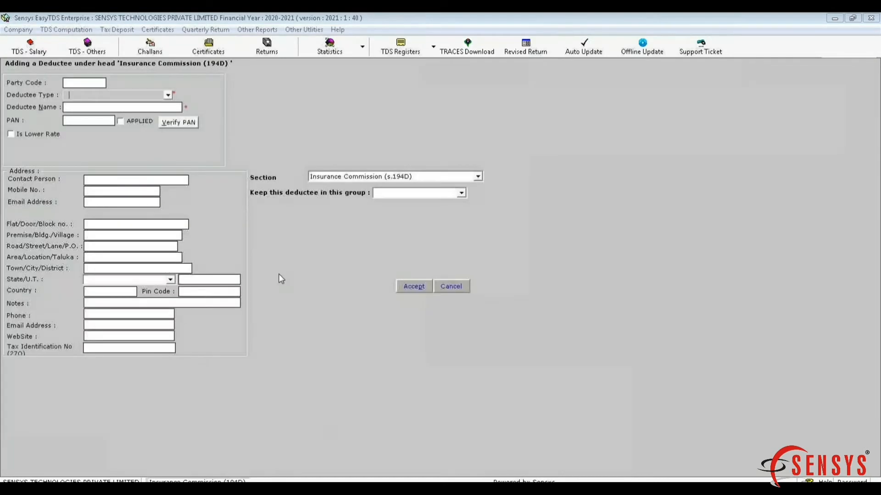
pyautogui.click(167, 94)
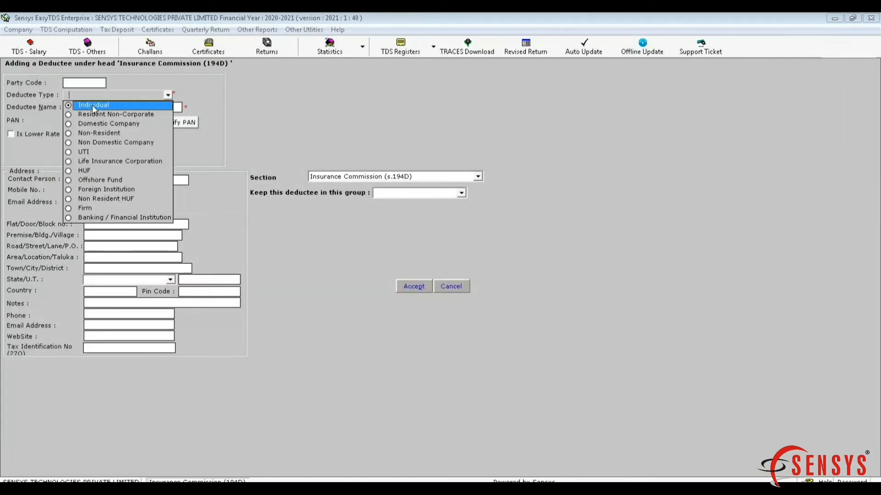
pyautogui.click(93, 105)
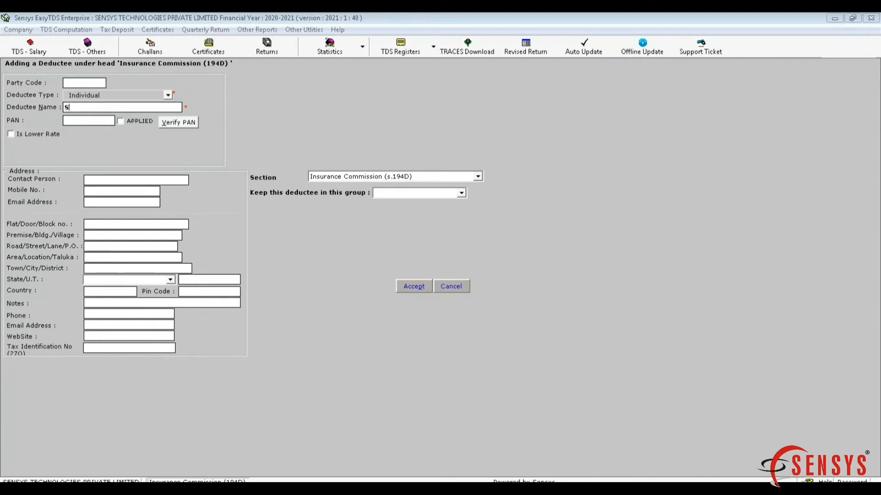
pyautogui.write('HEETA')
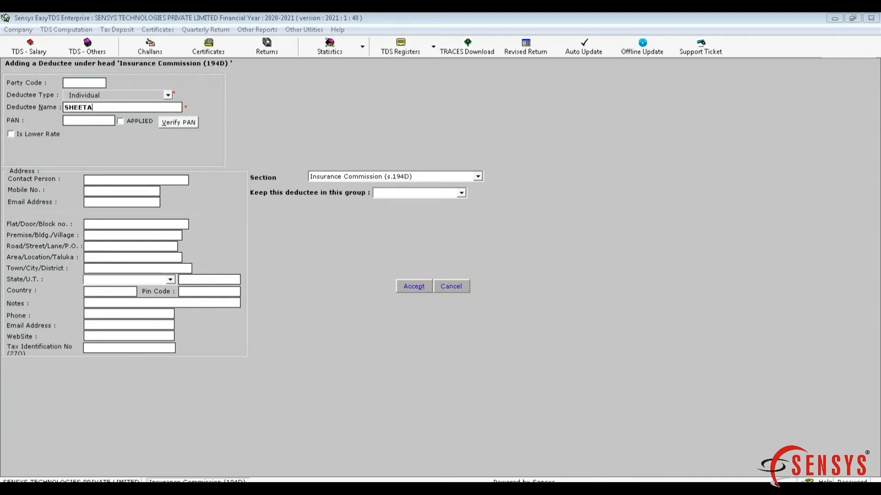
pyautogui.write('BCQPD')
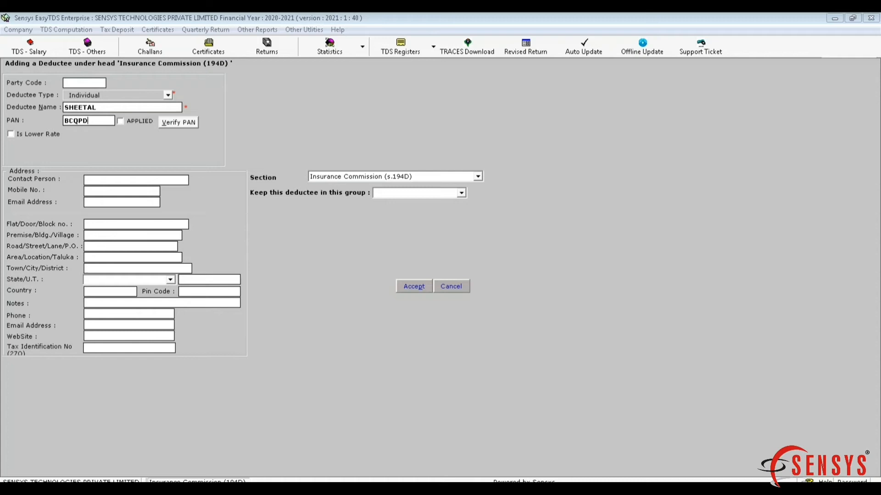
pyautogui.write('256')
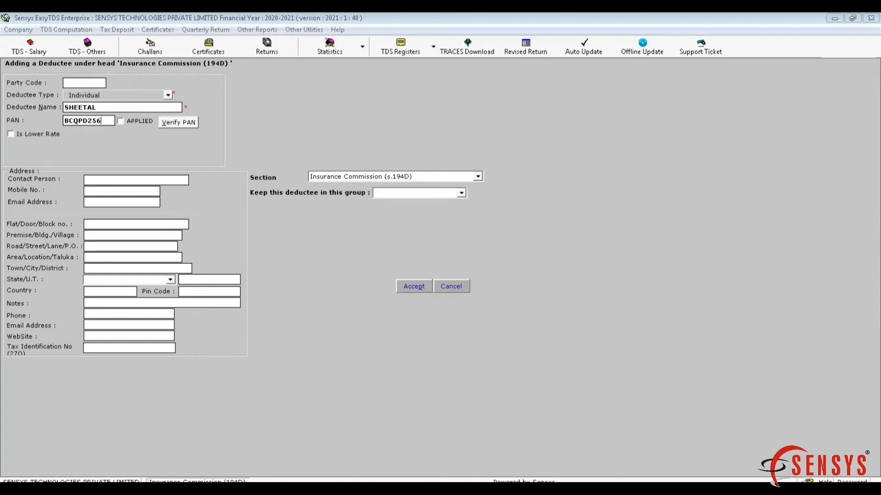
pyautogui.write('G')
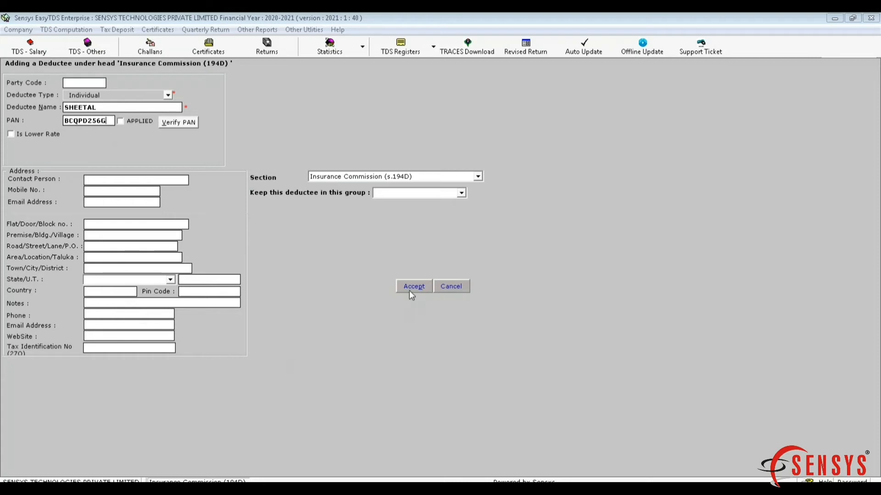
pyautogui.click(413, 286)
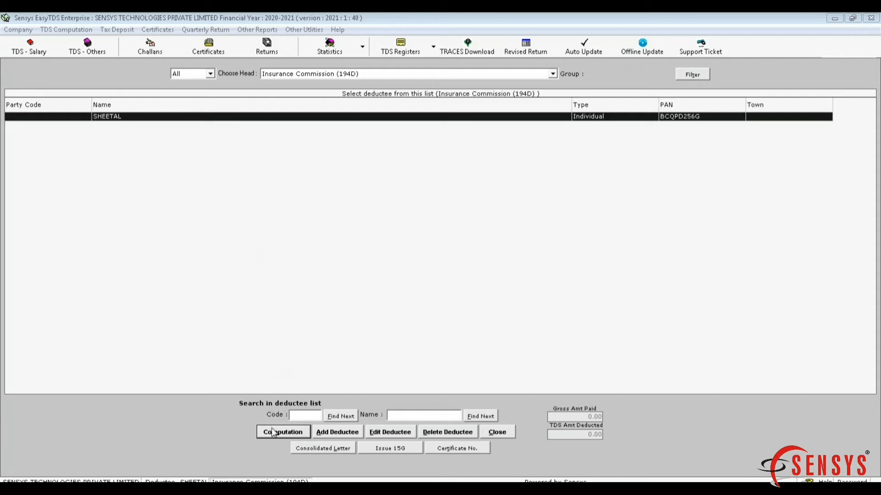
# - Enter a 9000 insurance commission payment at 3.75% tax rate, deducting 338
pyautogui.click(283, 432)
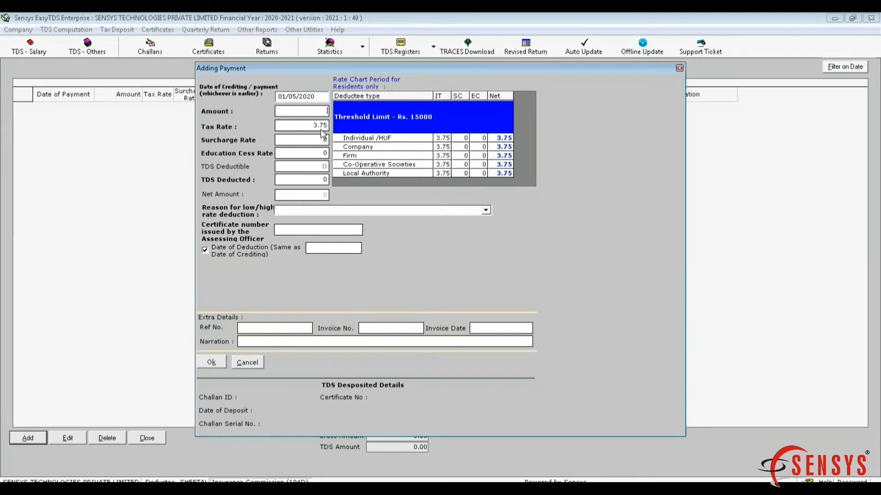
pyautogui.write('9000')
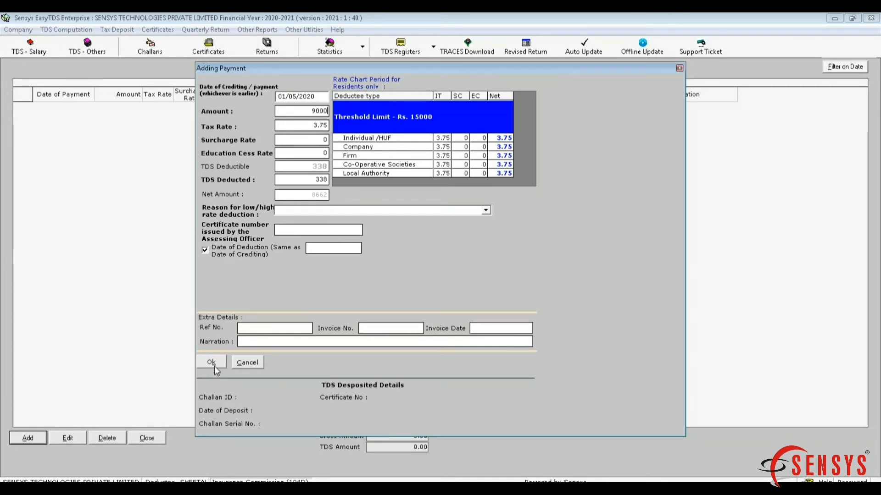
pyautogui.click(211, 362)
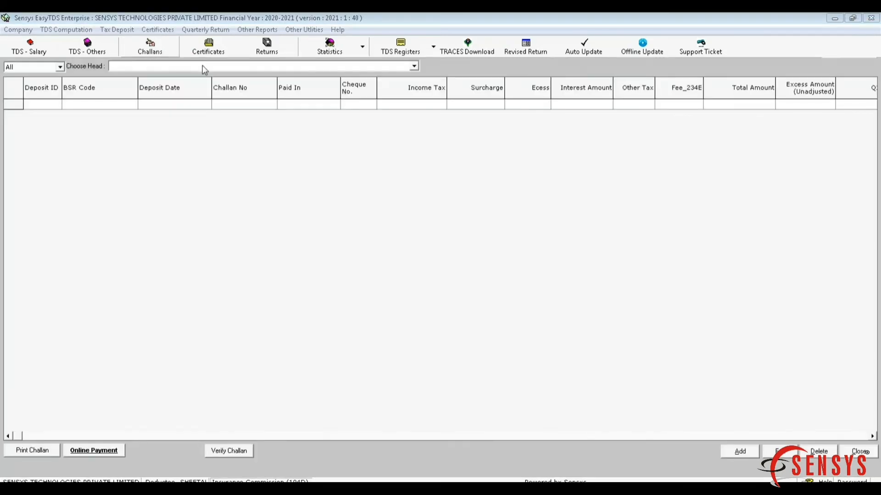
# - Record a 338 Insurance Commission (194D) challan dated 09/05/2020, serial 56478, via HDFC
pyautogui.click(415, 65)
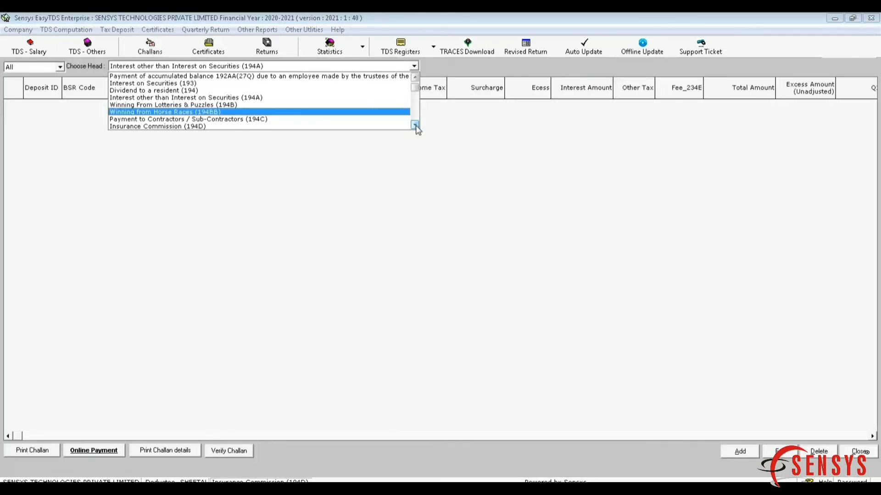
pyautogui.click(157, 126)
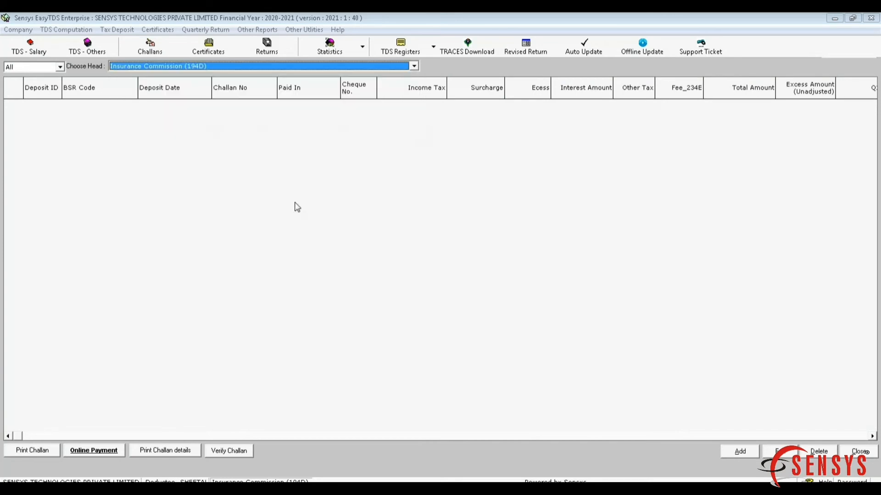
pyautogui.click(739, 451)
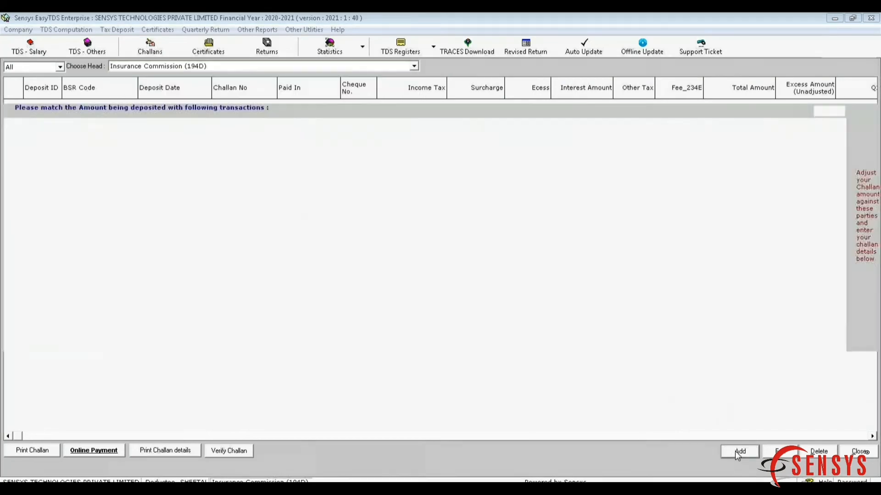
pyautogui.click(739, 450)
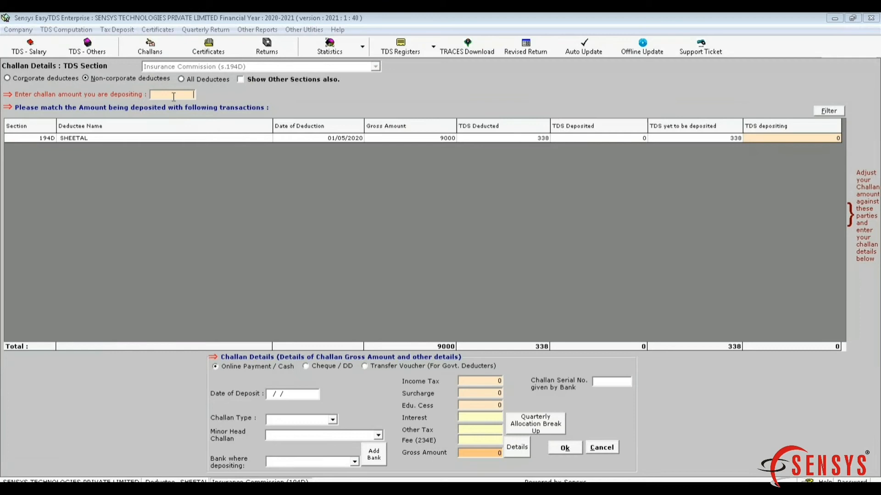
pyautogui.write('338')
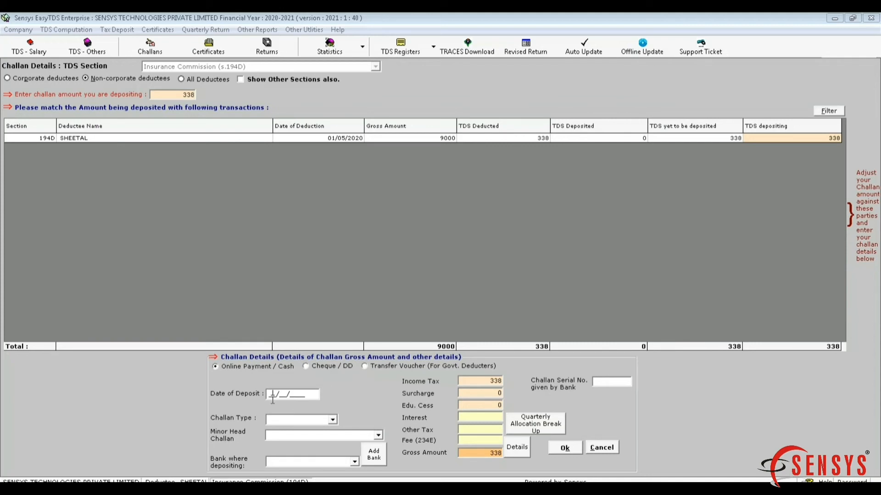
pyautogui.write('0')
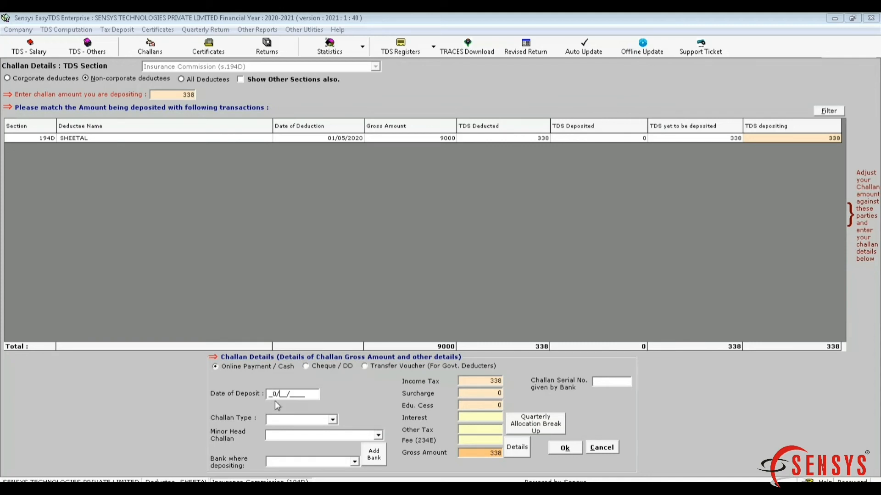
pyautogui.write('09/05/2020')
pyautogui.click(611, 381)
pyautogui.write('56478')
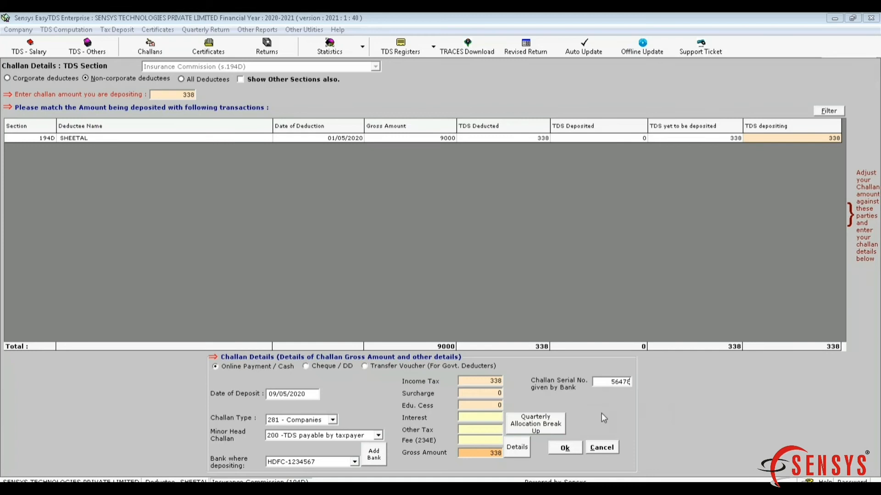
pyautogui.click(564, 447)
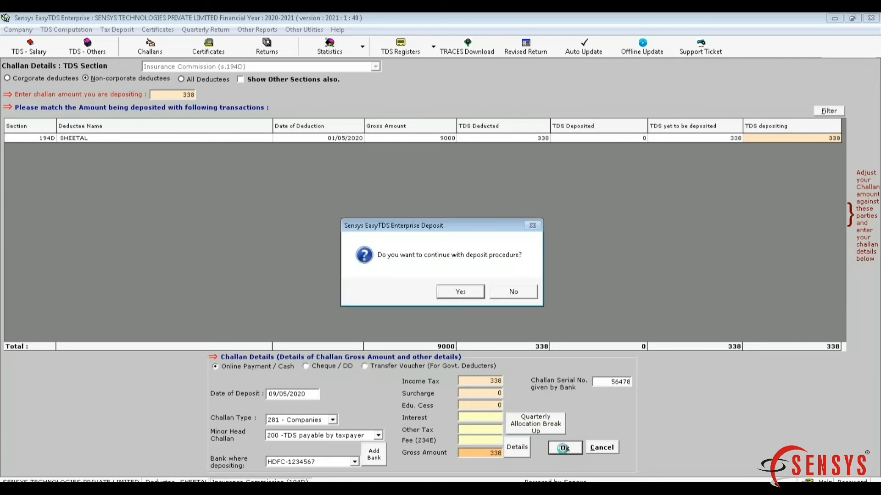
pyautogui.click(459, 292)
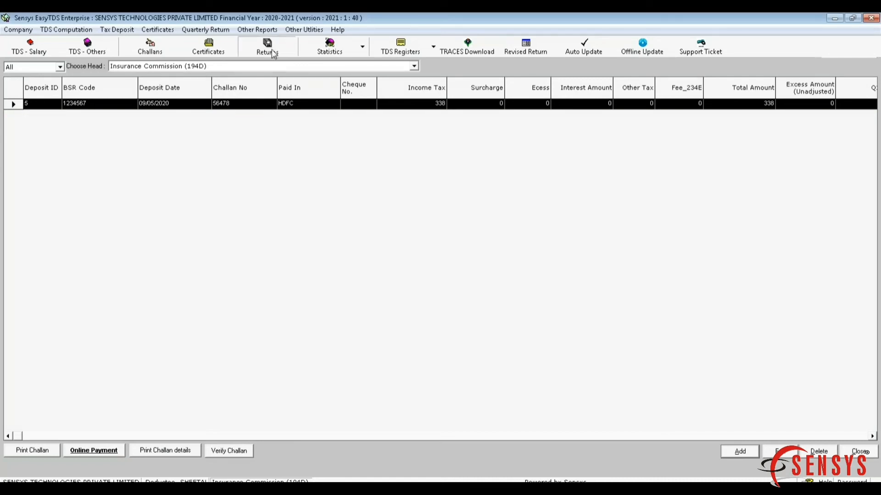
# - Start a regular Quarter 1 Form 26Q electronic return and confirm the deductor details
pyautogui.click(266, 46)
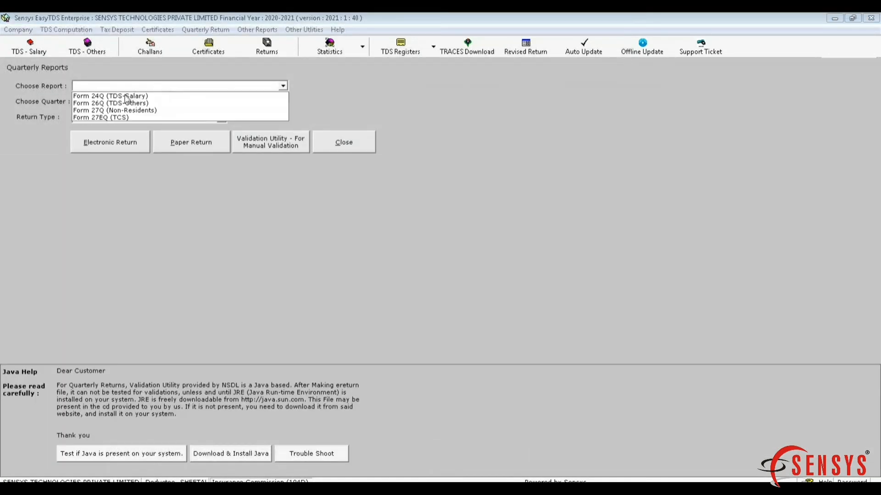
pyautogui.click(110, 103)
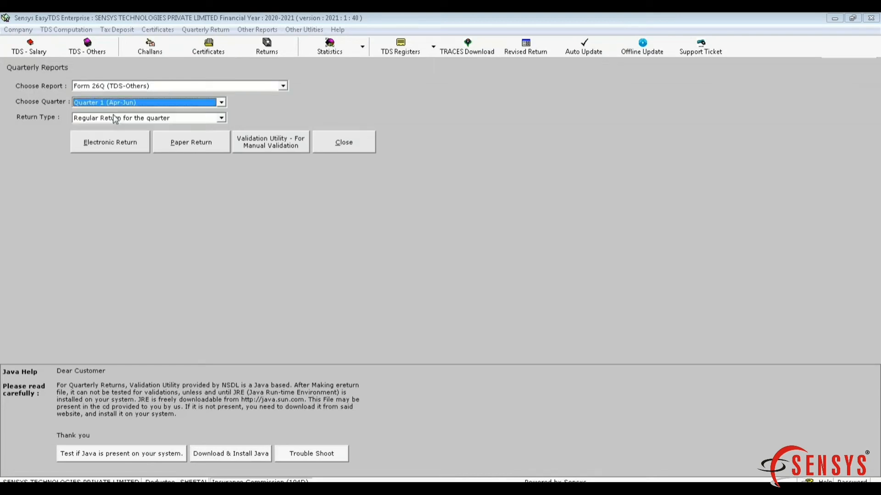
pyautogui.click(110, 142)
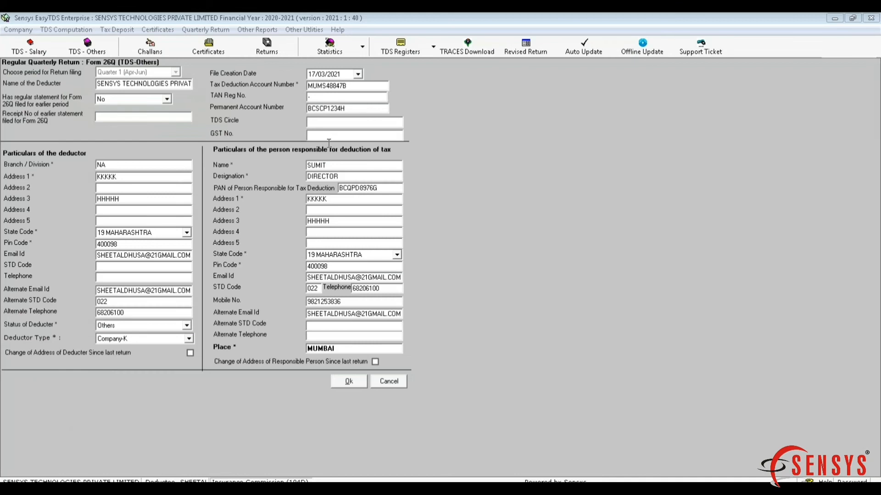
pyautogui.click(348, 381)
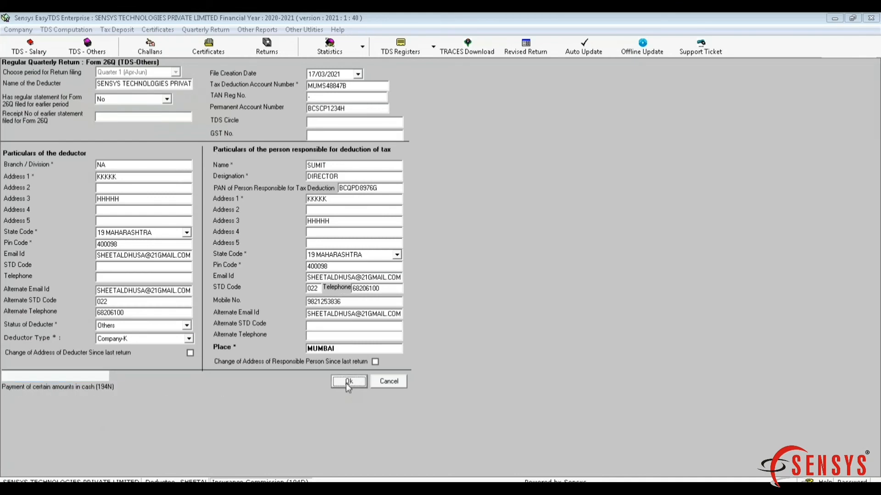
pyautogui.click(348, 381)
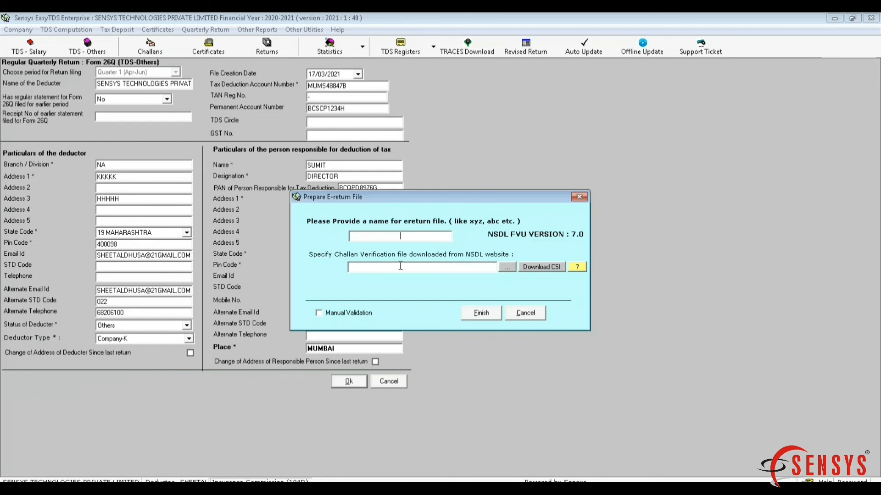
pyautogui.write('26Q1')
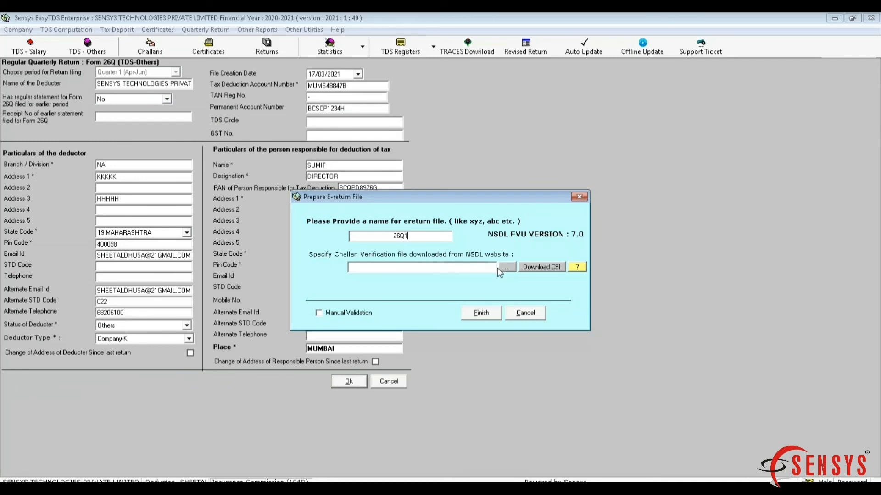
pyautogui.click(506, 267)
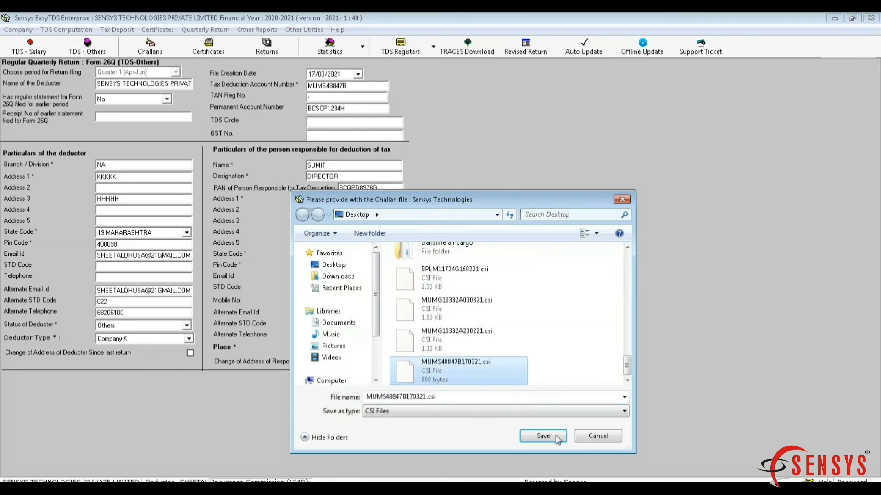
pyautogui.click(541, 436)
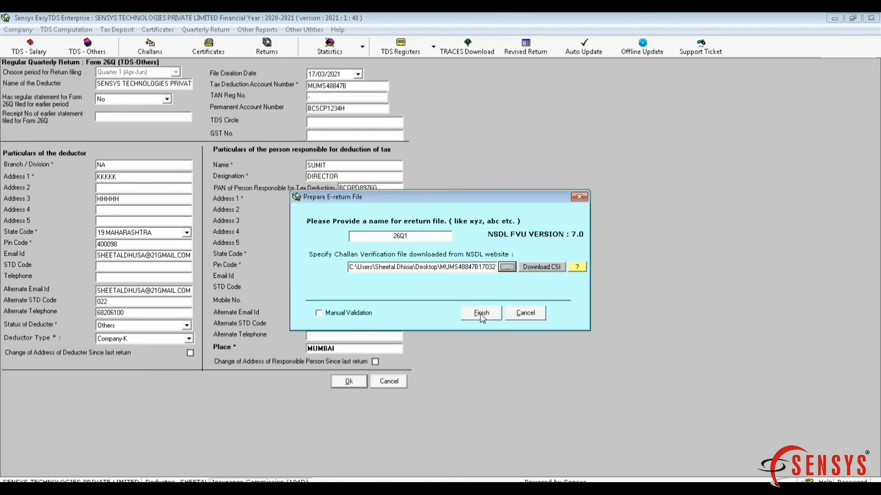
# - Generate and validate the 26Q1 e-return, then open its 26Q Form 27A PDF
pyautogui.click(480, 313)
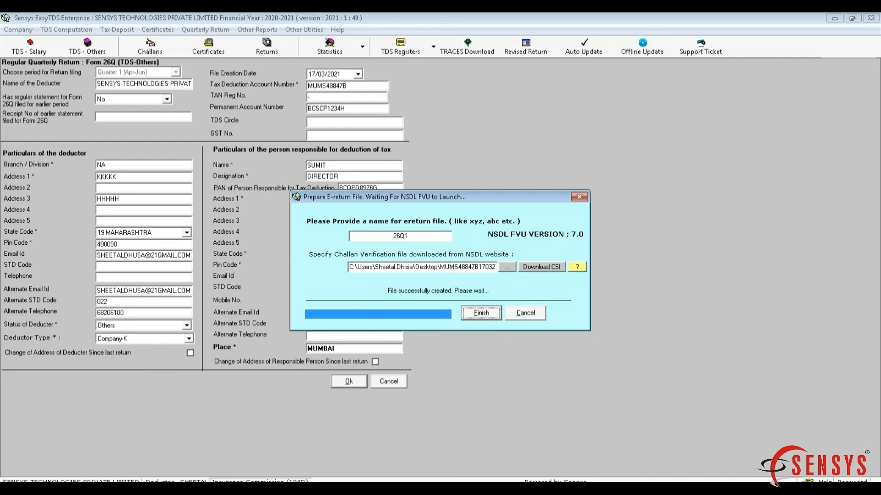
pyautogui.click(481, 313)
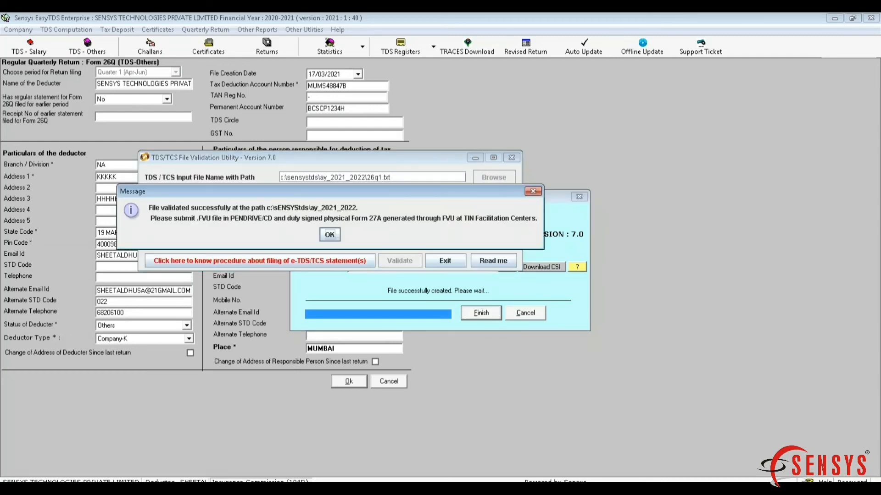
pyautogui.click(329, 234)
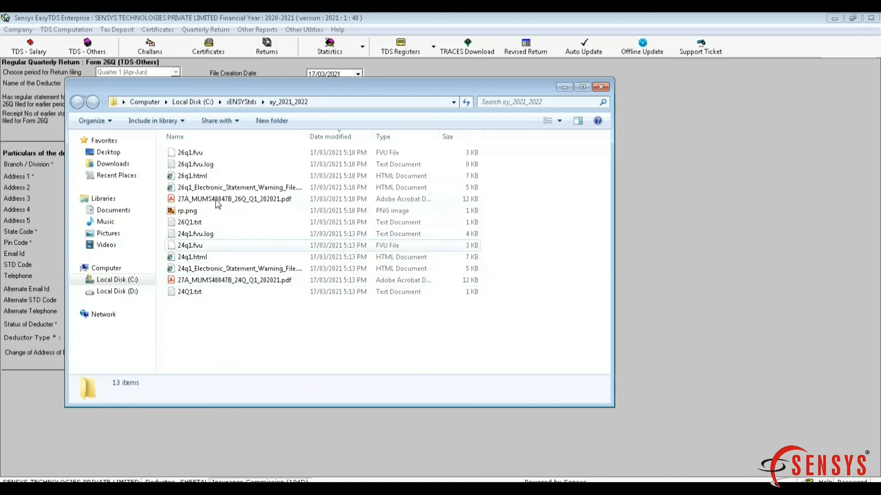
pyautogui.doubleClick(235, 198)
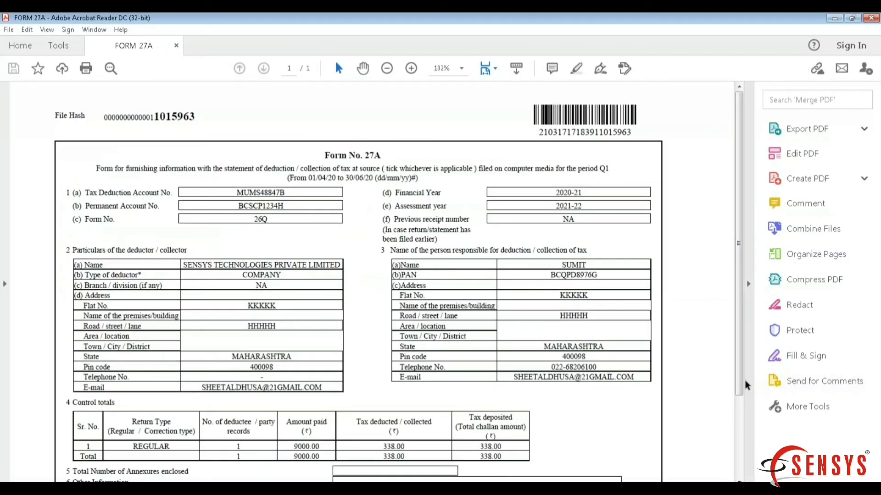
pyautogui.scroll(-3)
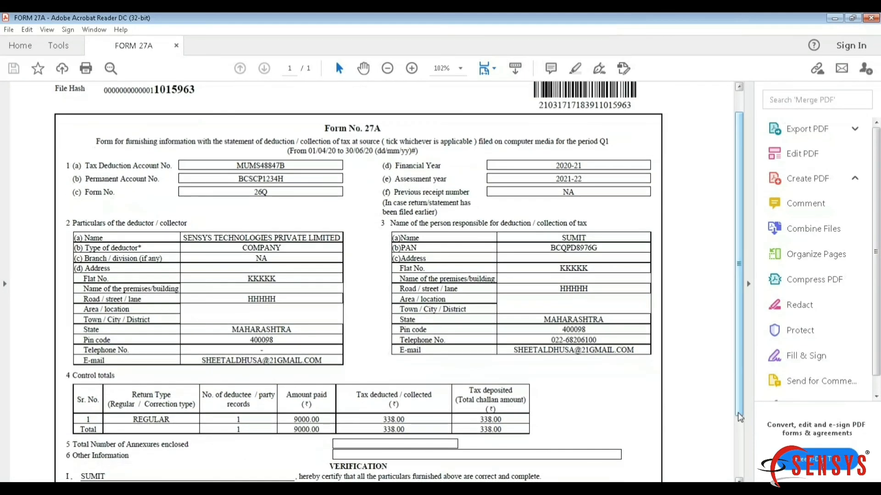
pyautogui.scroll(-3)
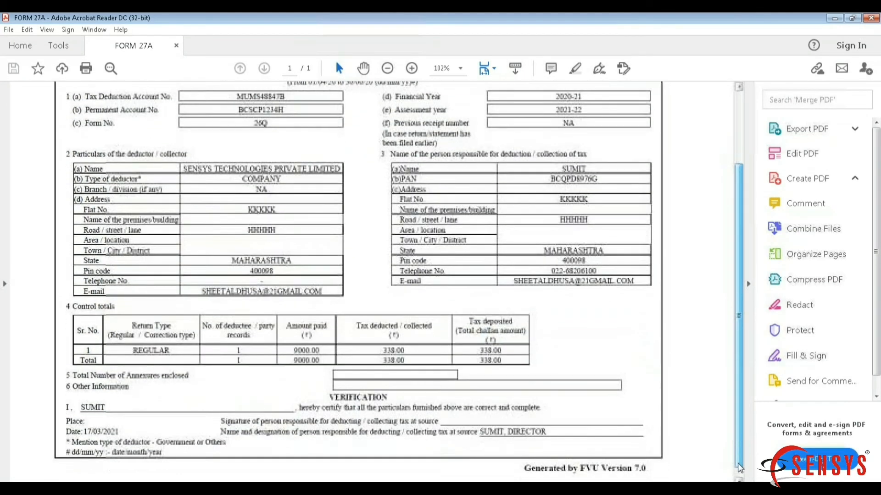
pyautogui.scroll(3)
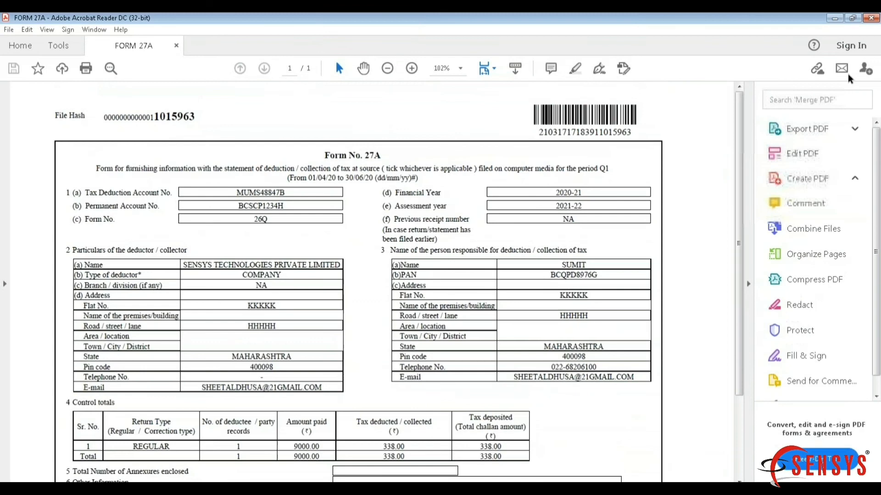
pyautogui.moveTo(541, 199)
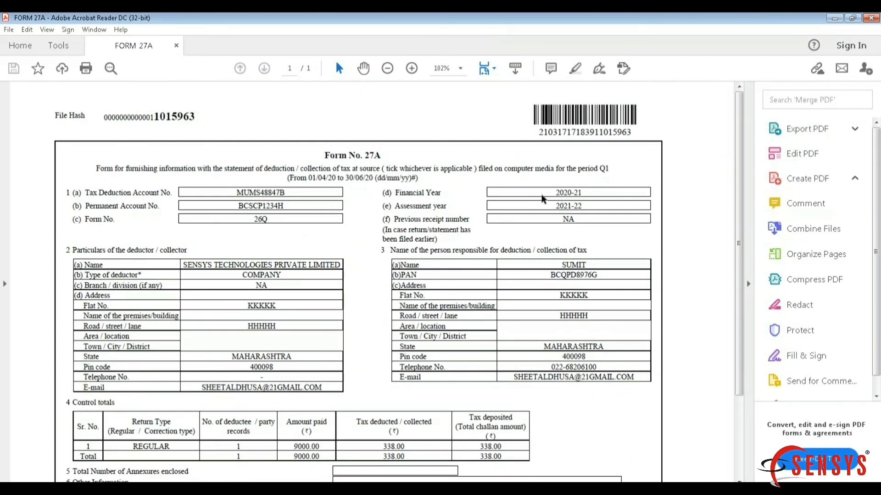